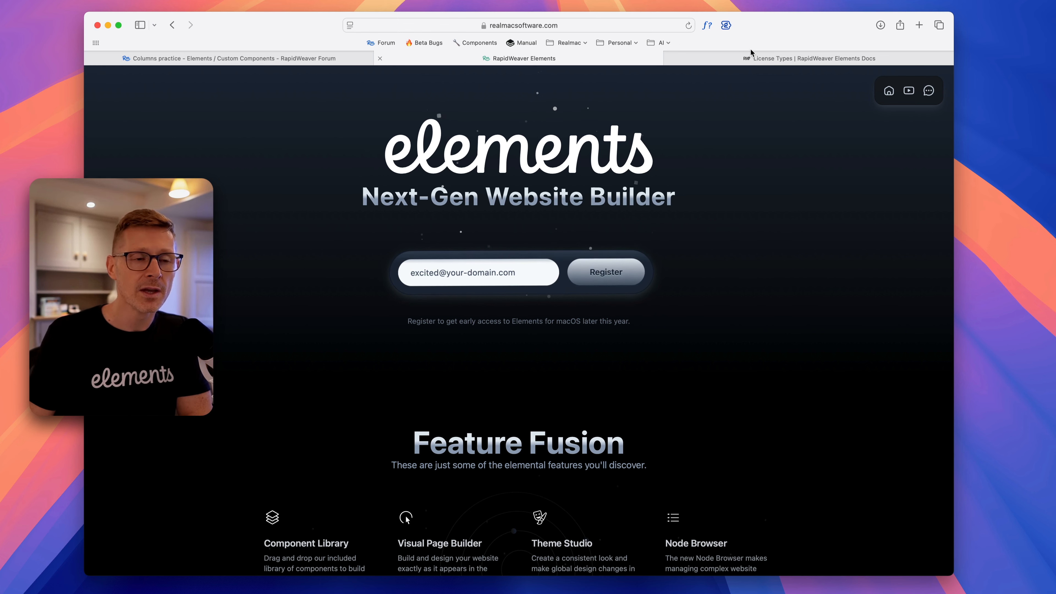
Step: View the License Types docs page and scroll through the Base, Plus and Pro comparison table
left_click(808, 58)
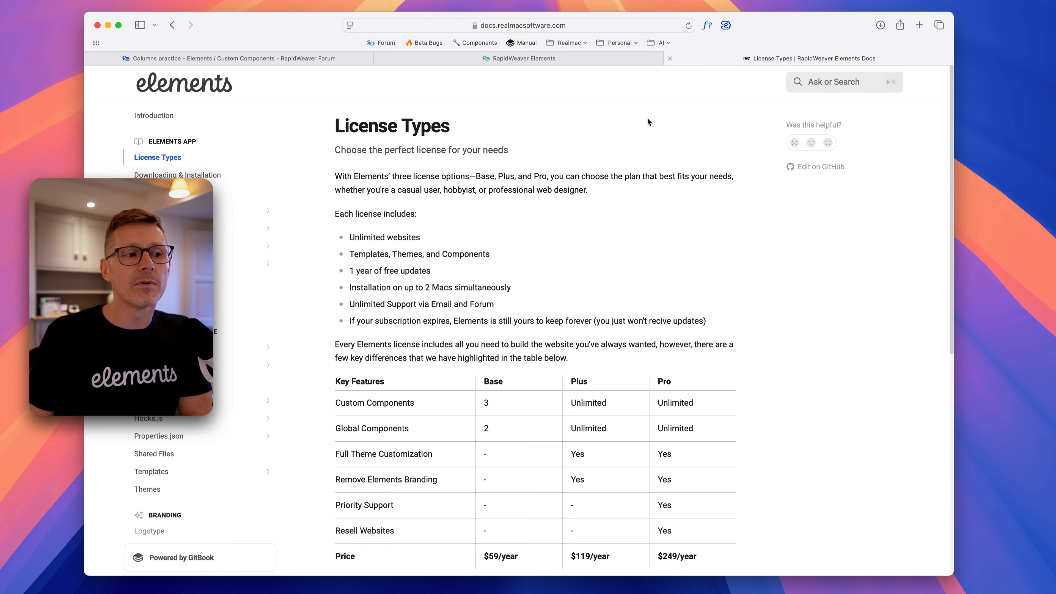
mouse_move(698, 223)
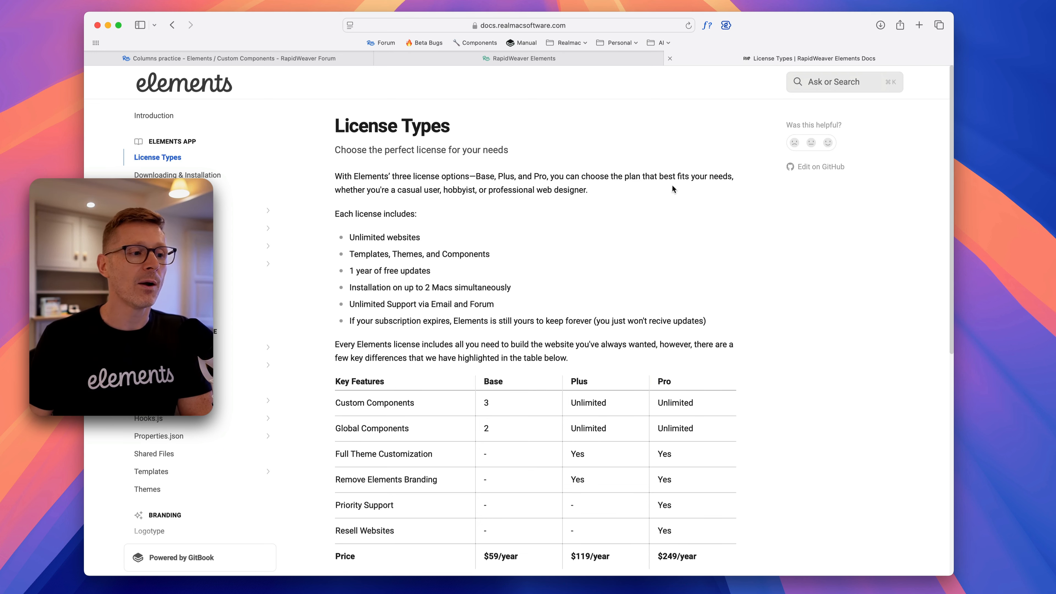
scroll("down", 3)
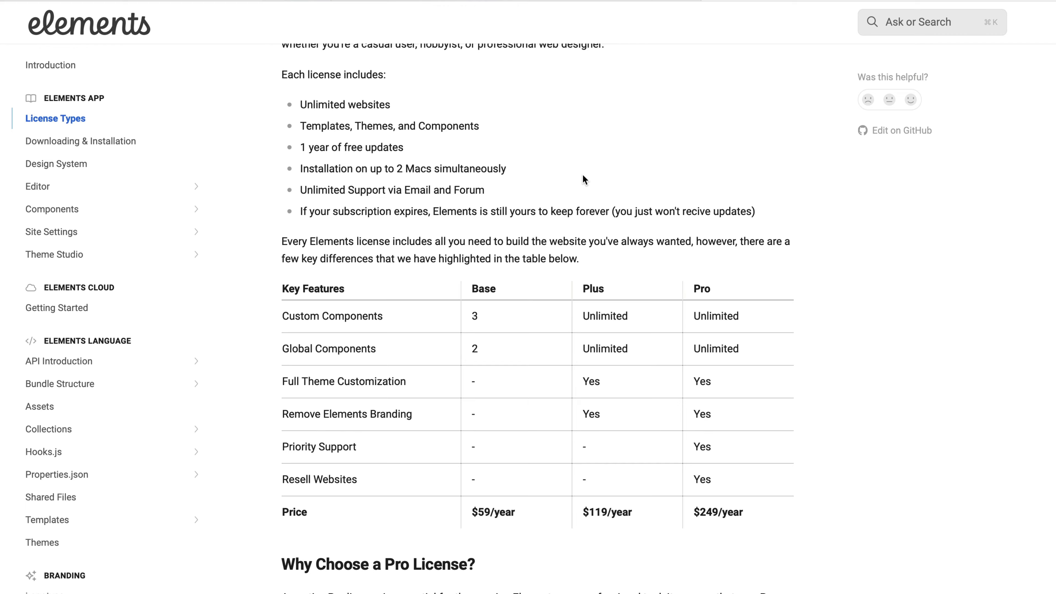
mouse_move(512, 137)
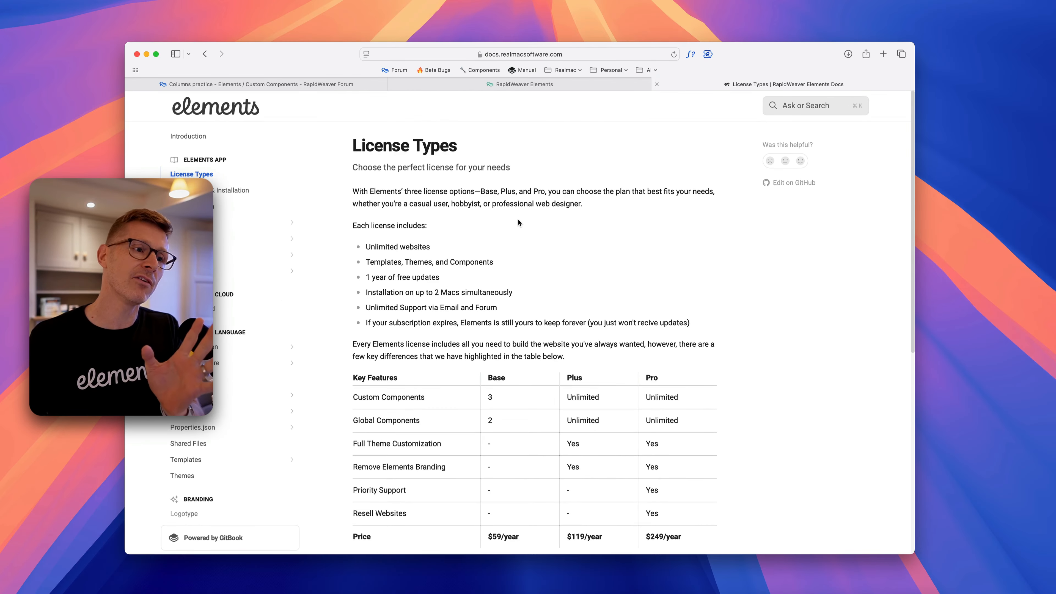
scroll("down", 3)
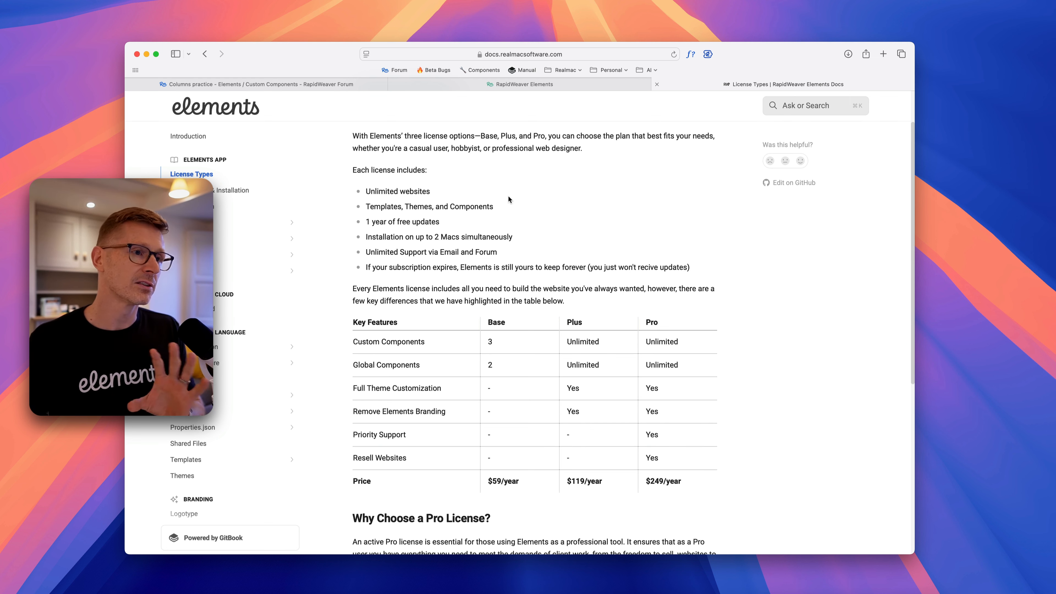
mouse_move(496, 93)
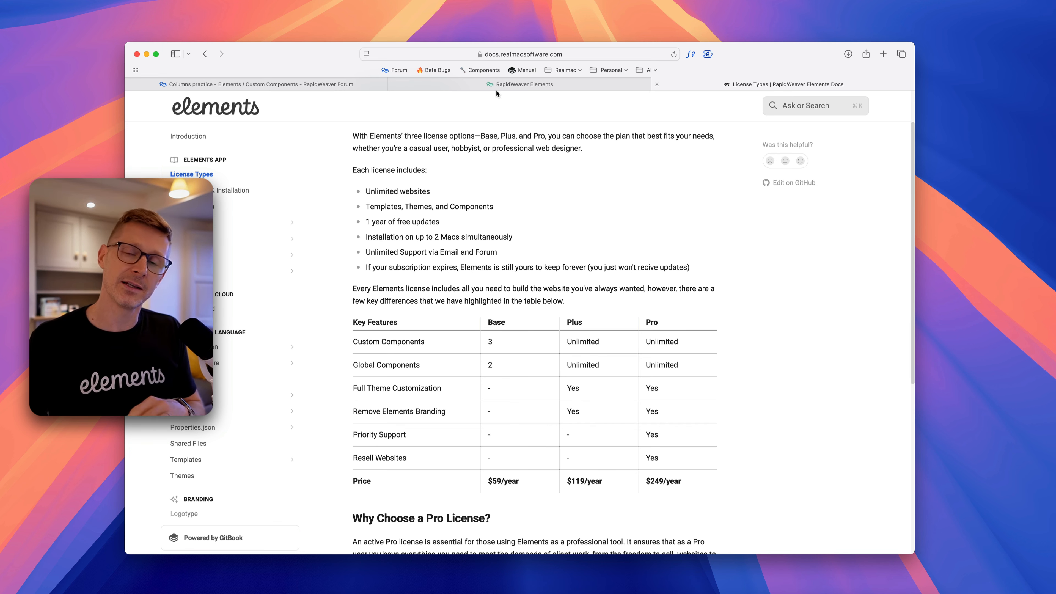
left_click(263, 84)
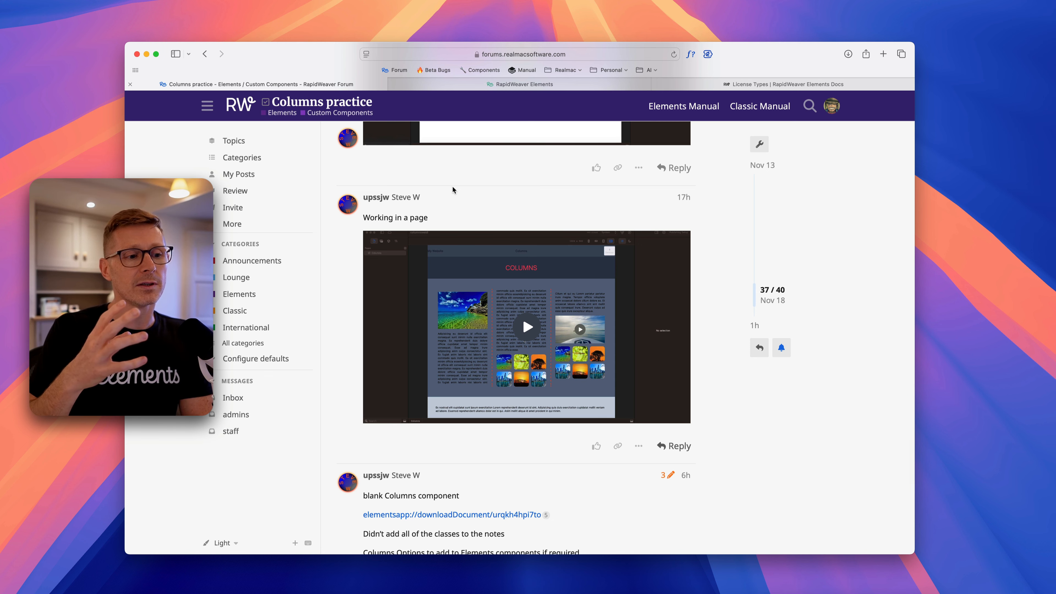
scroll("down", 3)
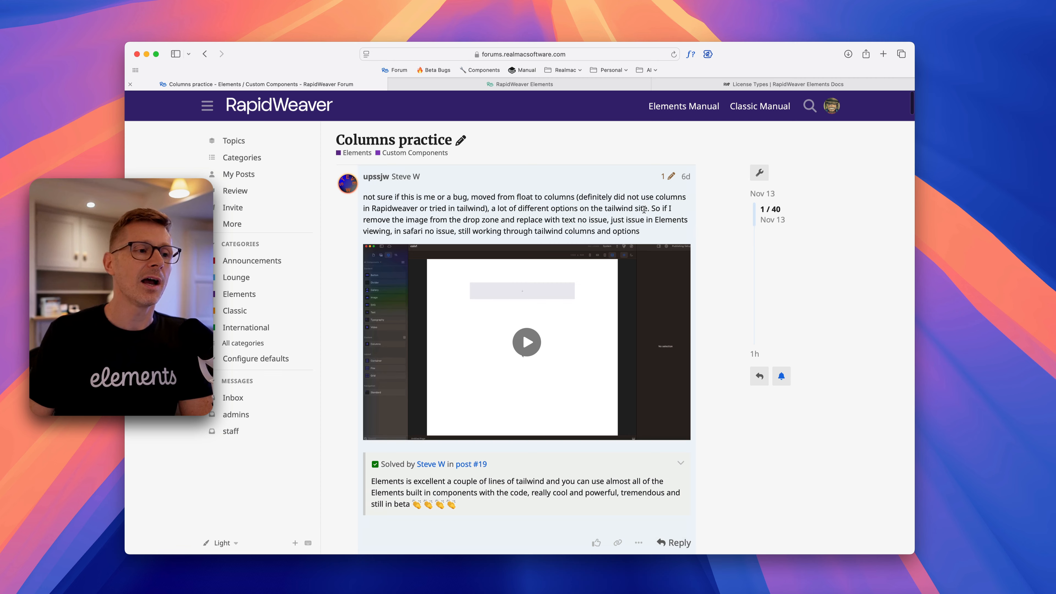
scroll("down", 3)
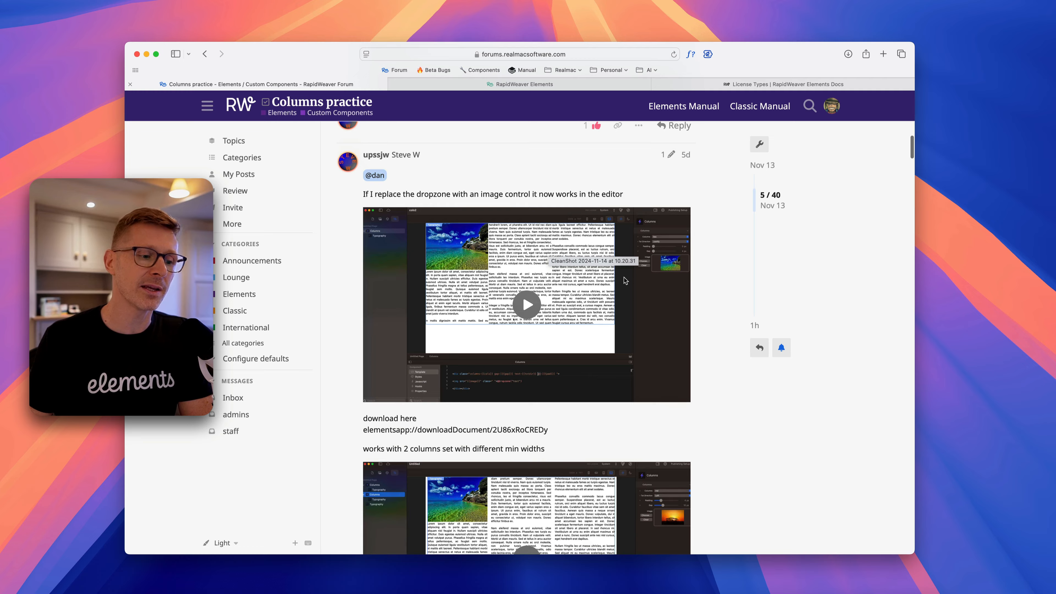
scroll("down", 3)
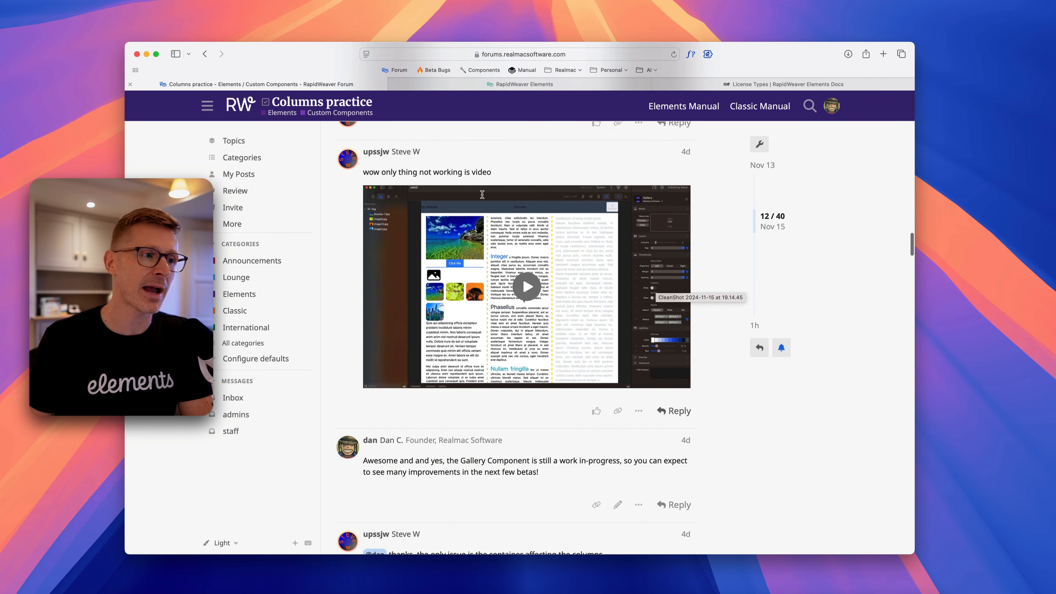
scroll("down", 3)
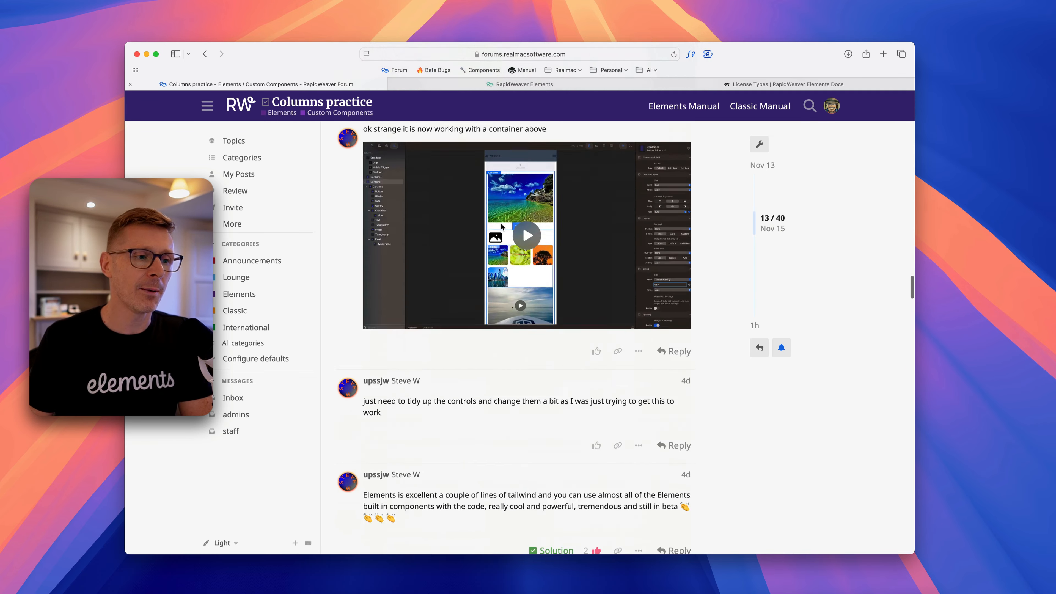
scroll("down", 3)
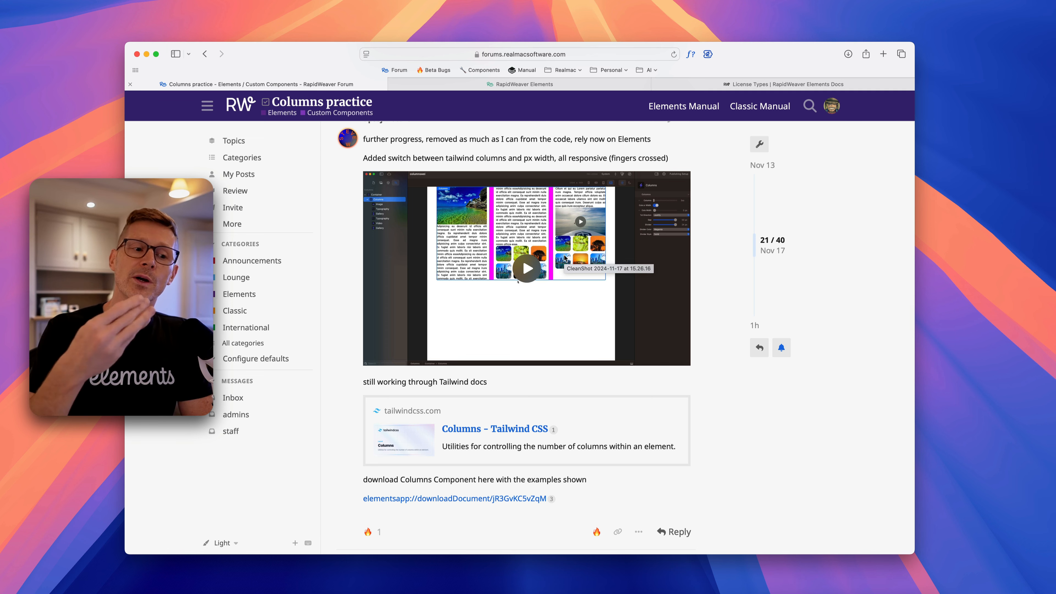
scroll("down", 3)
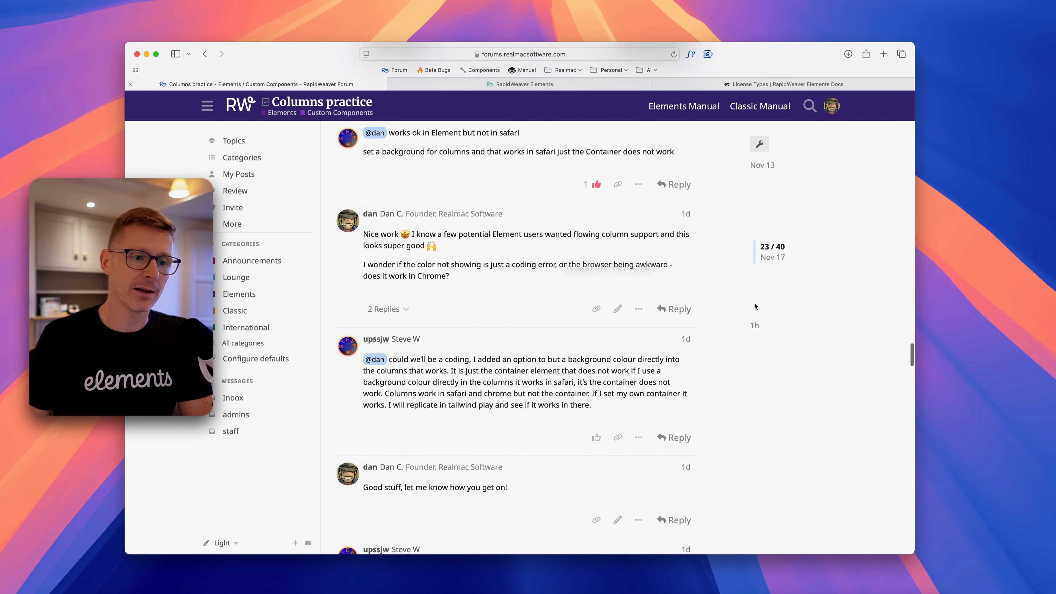
scroll("down", 3)
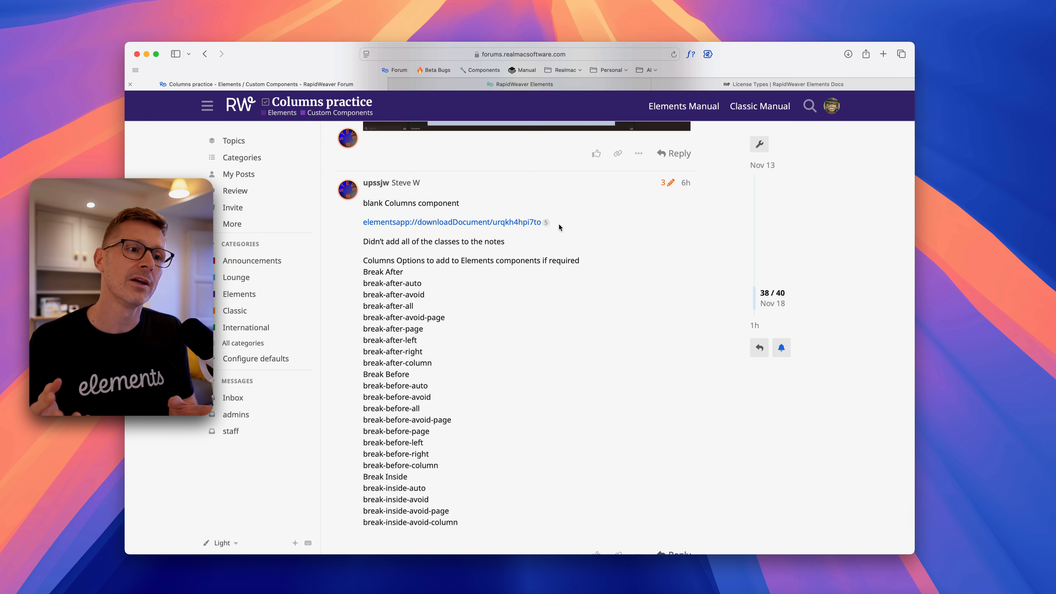
mouse_move(574, 199)
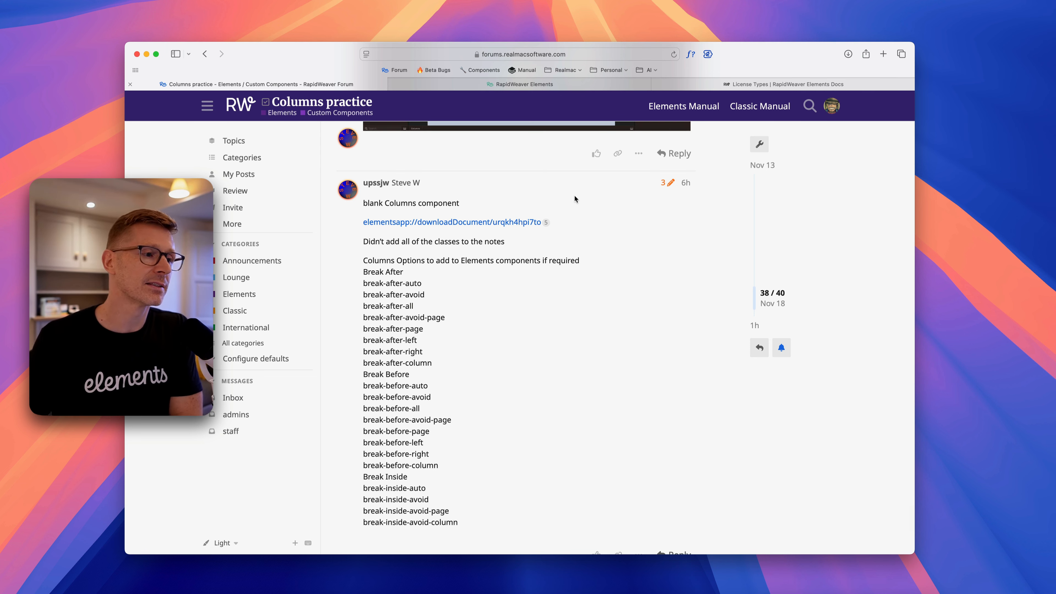
mouse_move(455, 221)
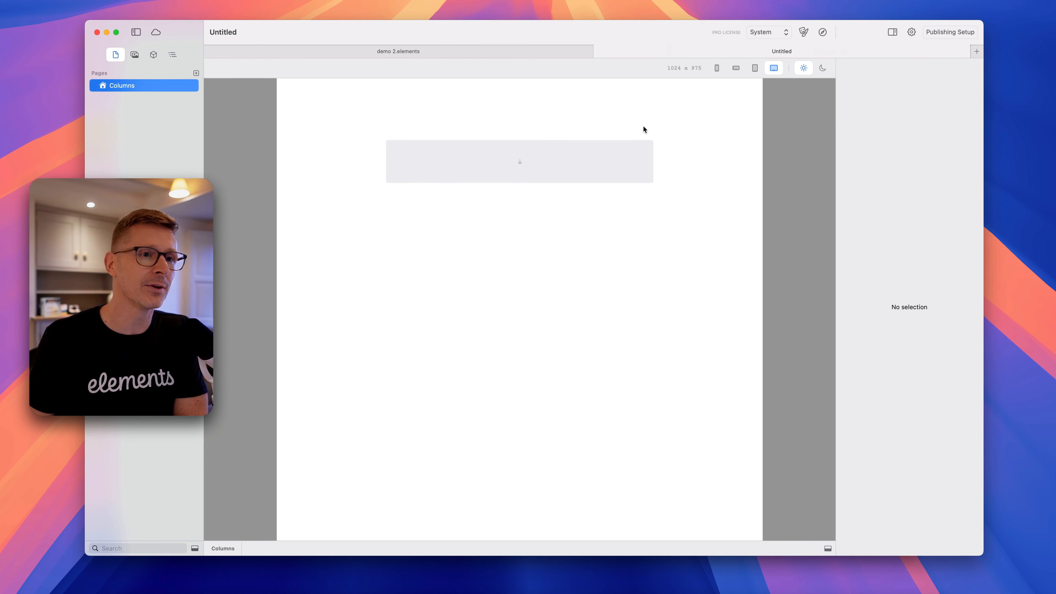
mouse_move(757, 123)
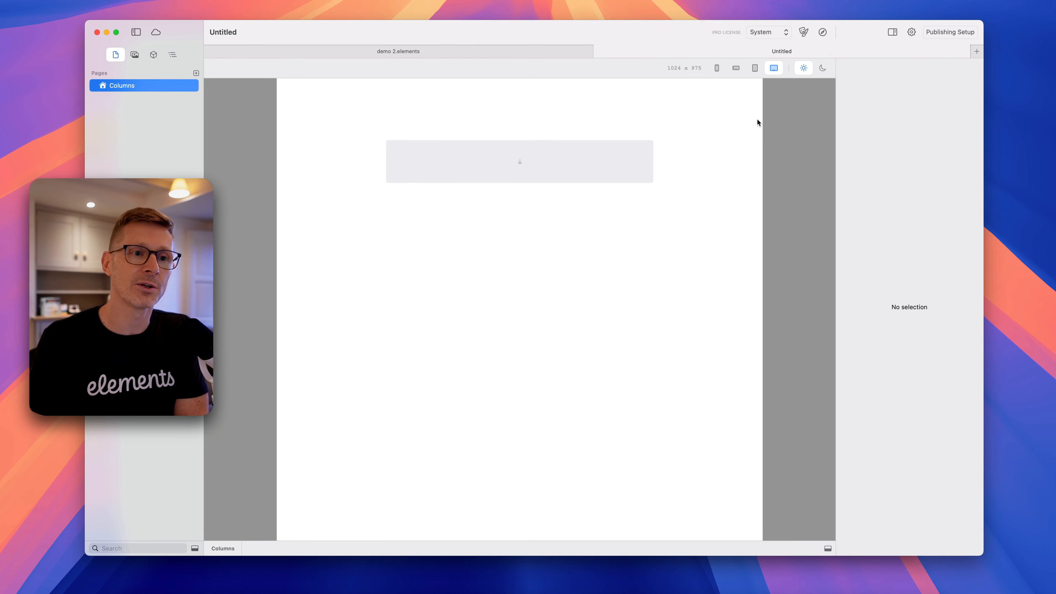
Step: Switch between the Components library and the page Outline in the sidebar
left_click(153, 54)
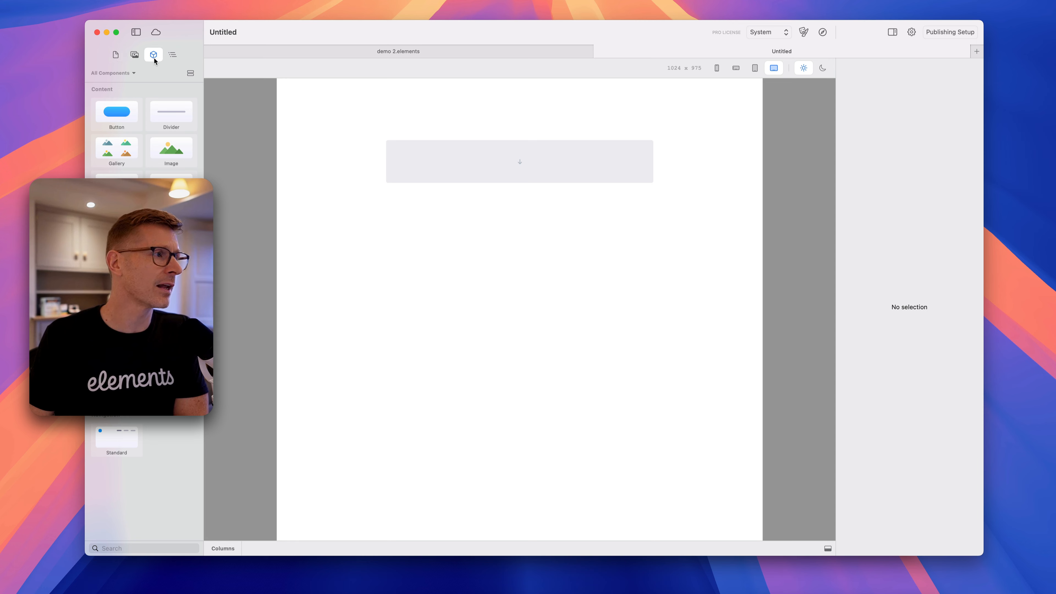
left_click(172, 55)
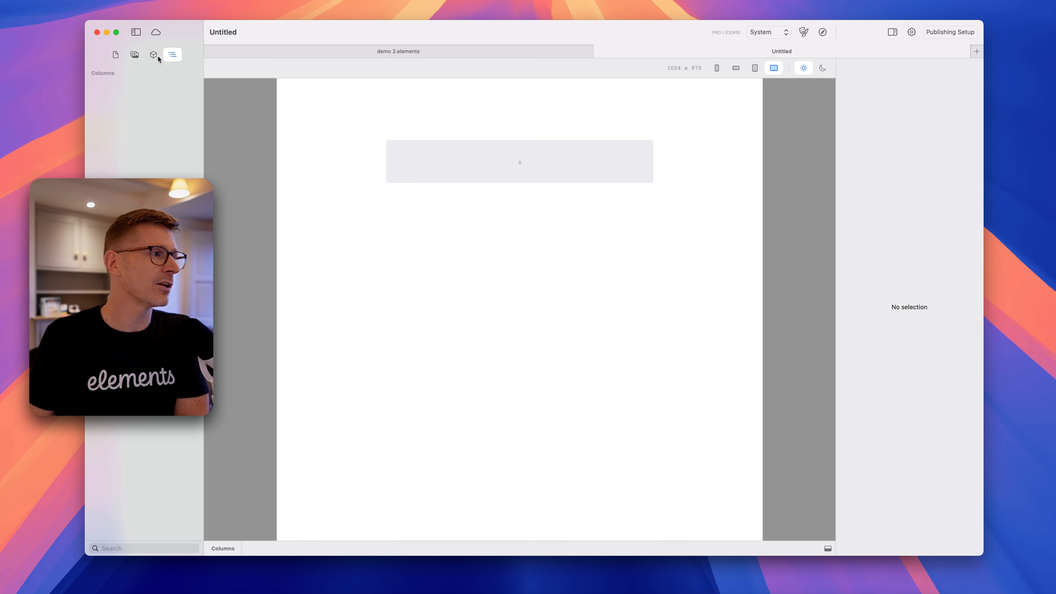
left_click(153, 54)
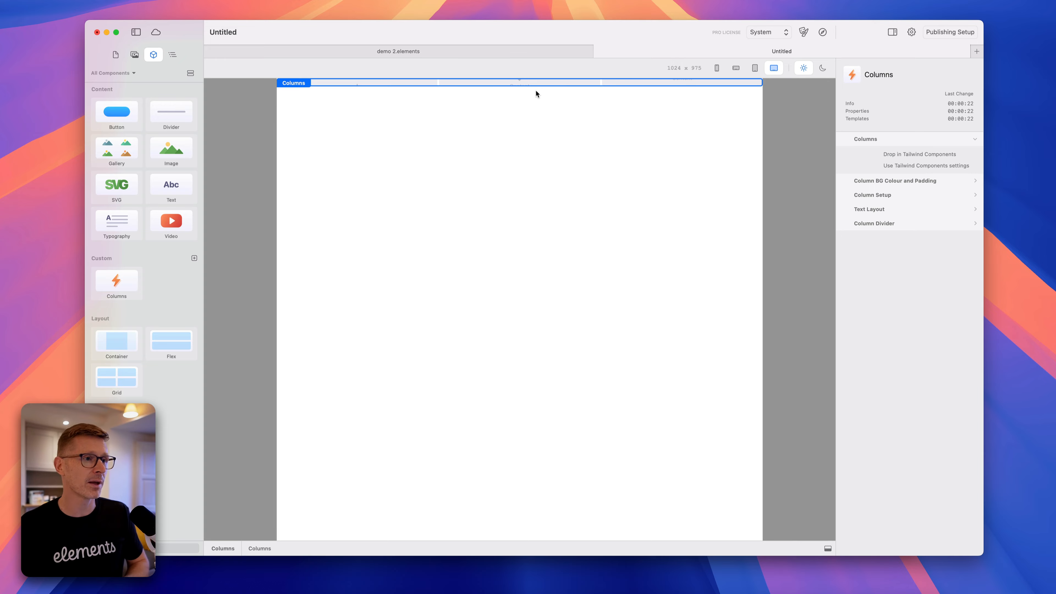
mouse_move(531, 63)
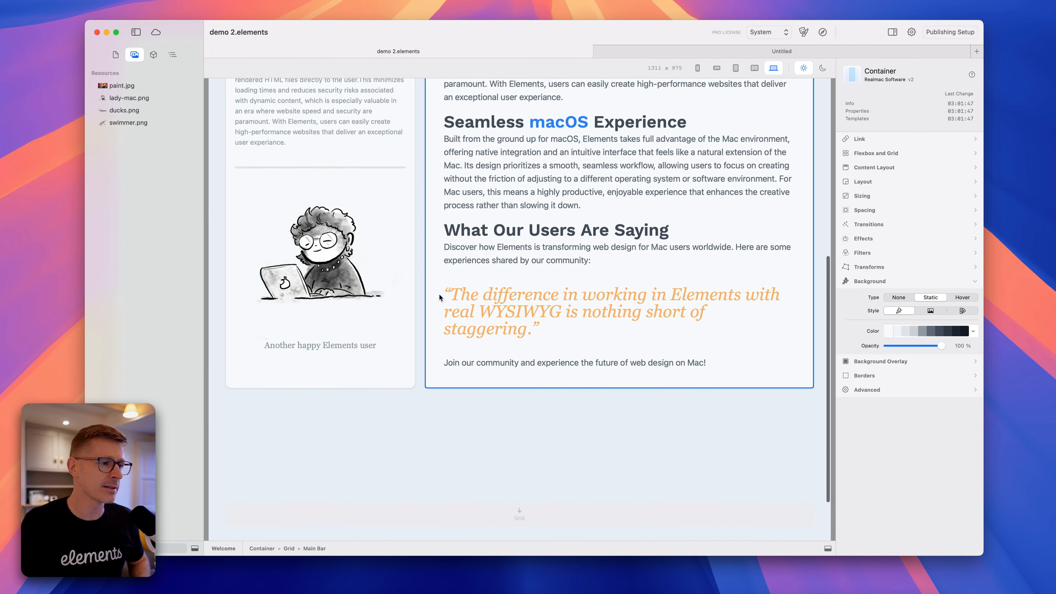
Step: Select the newly added Columns component beneath the grid cards
scroll("down", 3)
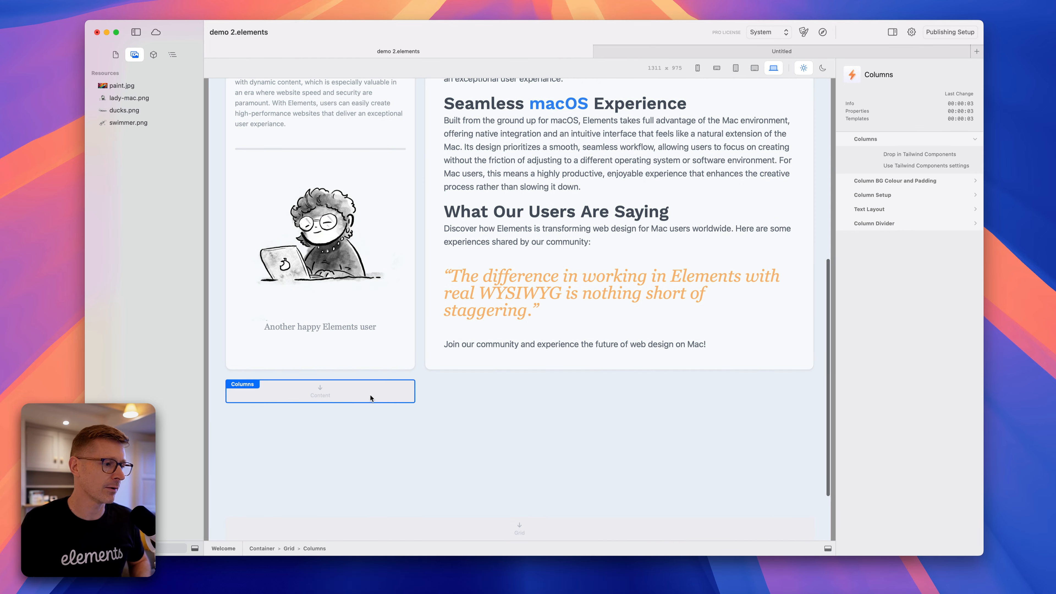
left_click(172, 54)
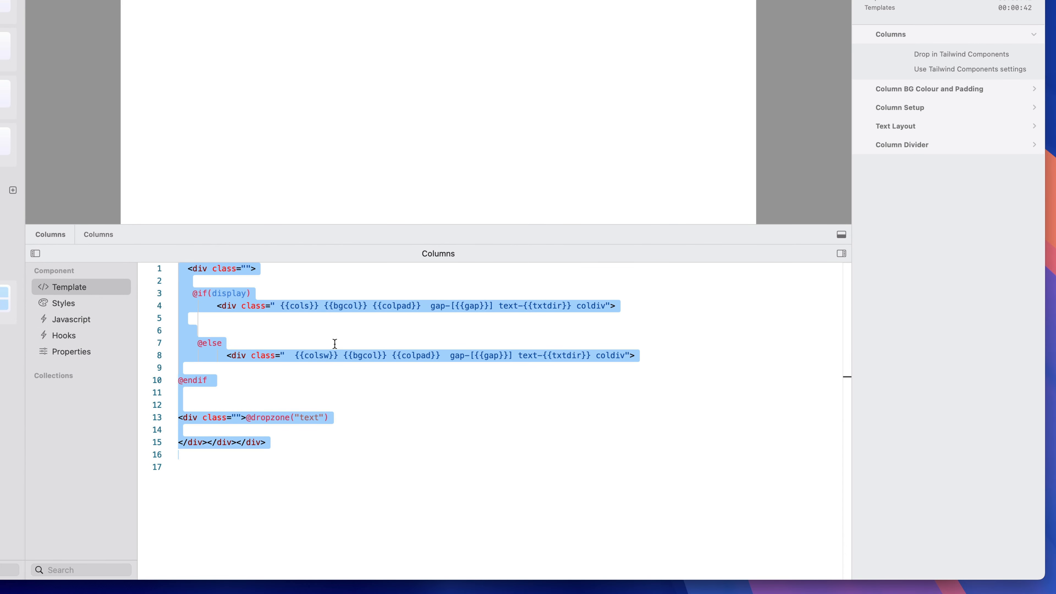
Step: Inspect the cols placeholder in the Columns template and view its property definitions
left_click(221, 343)
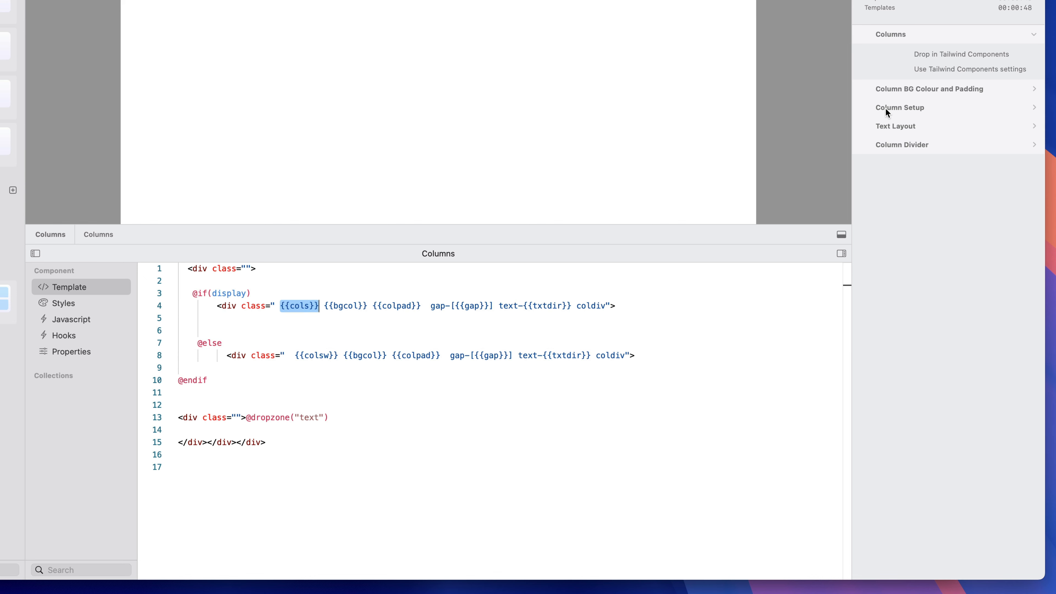
left_click(899, 108)
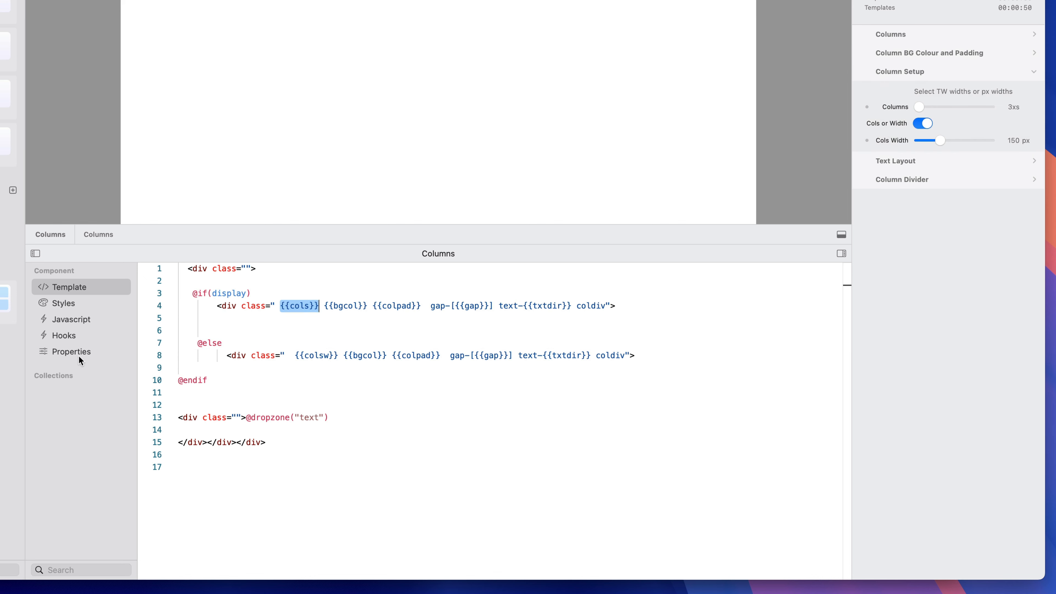
left_click(71, 351)
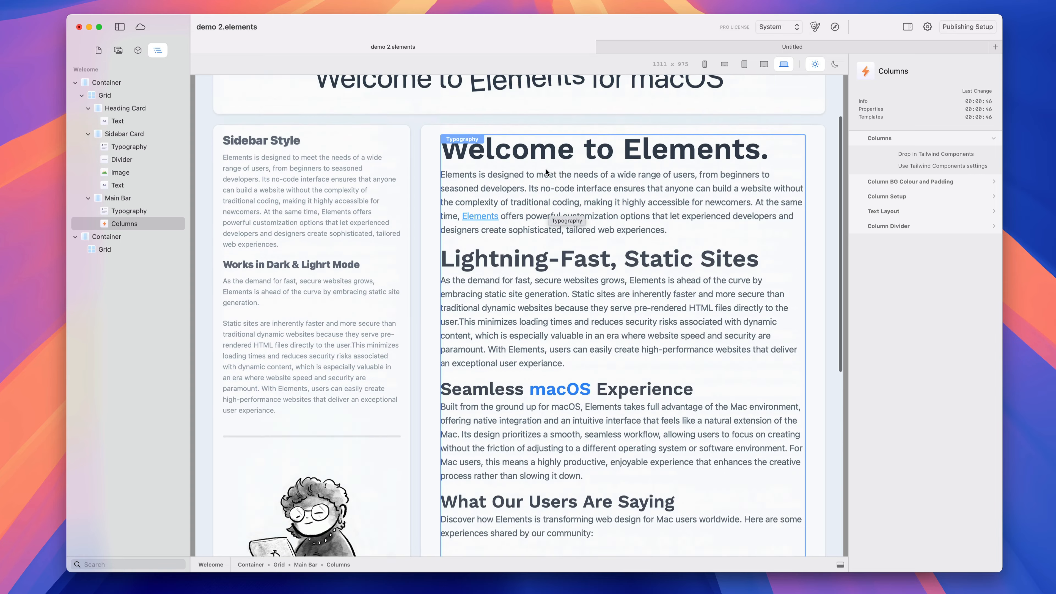
Step: Move the Main Bar's Typography block inside the Columns component and select Columns
scroll("down", 3)
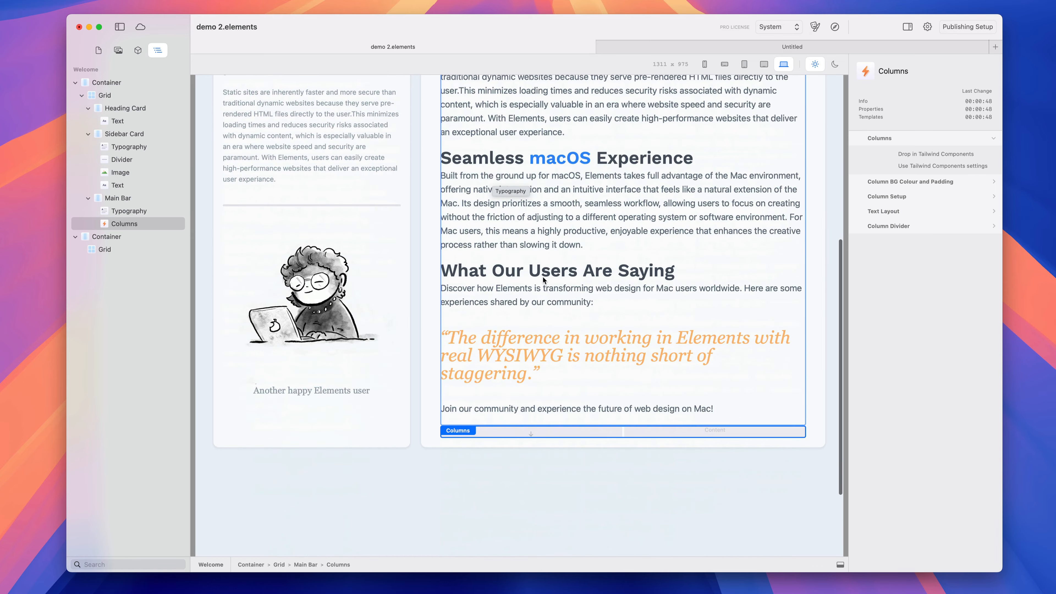
left_click(129, 210)
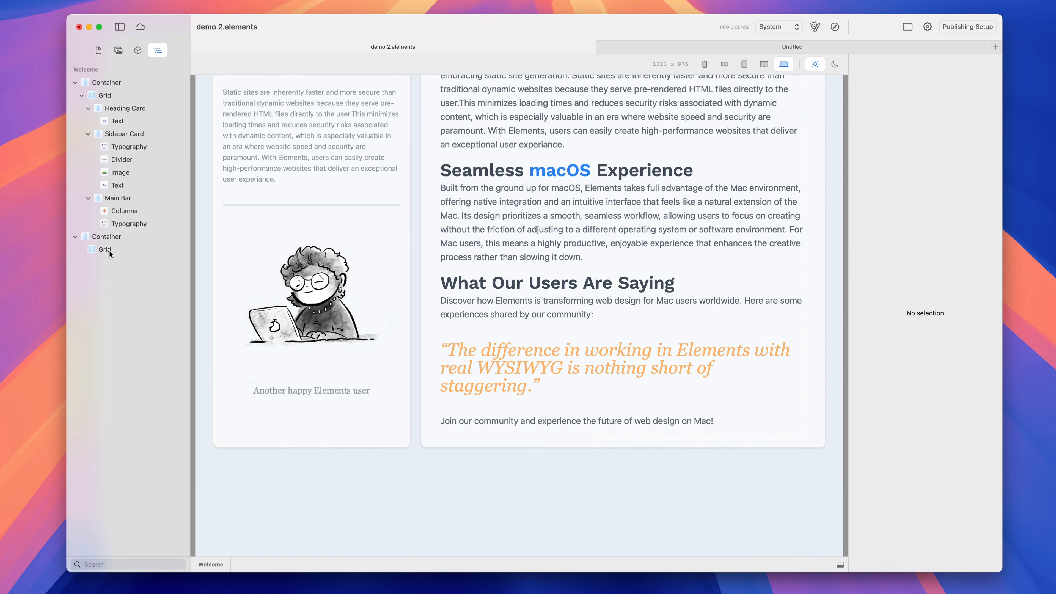
left_click(106, 236)
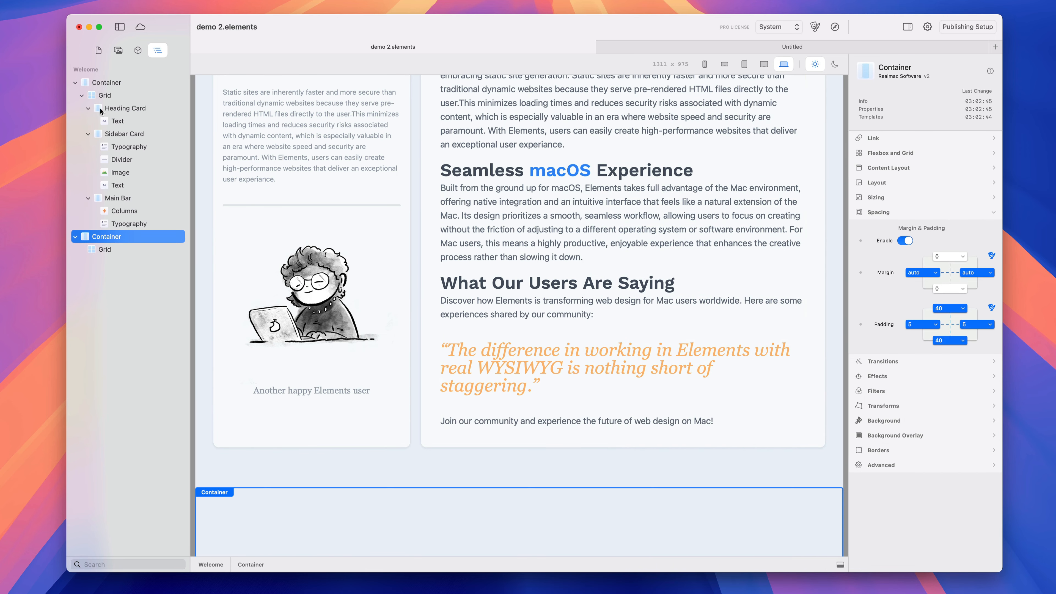
left_click(129, 147)
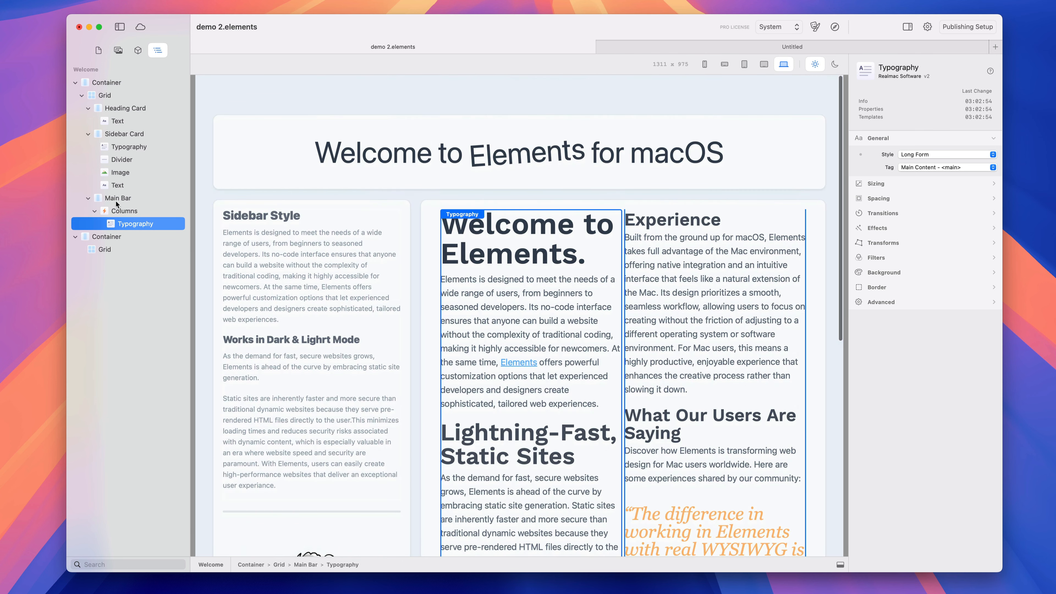
left_click(125, 210)
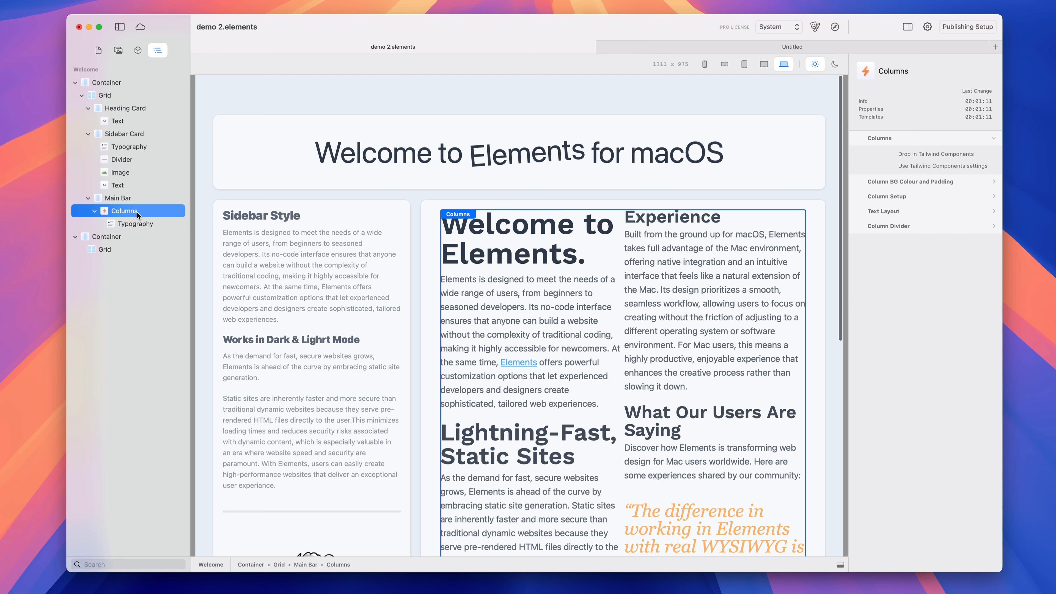
scroll("down", 3)
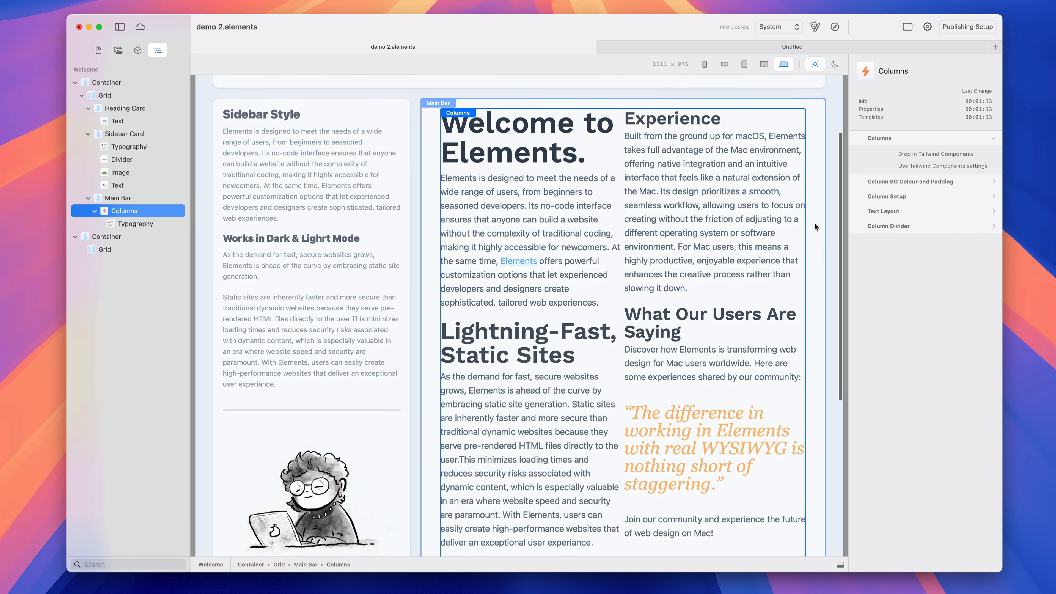
scroll("down", 3)
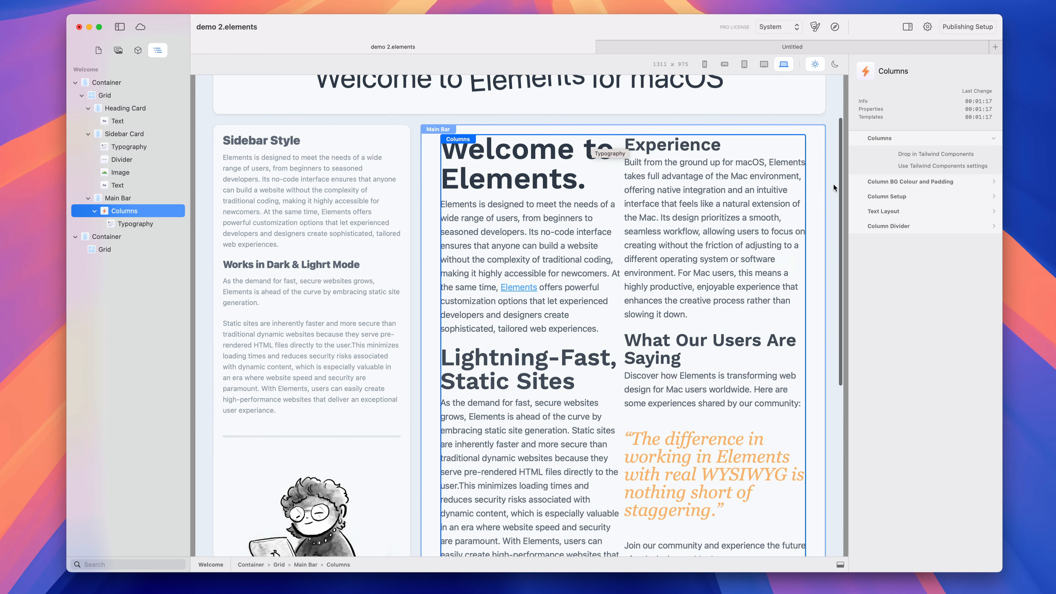
Step: Review the column background colour choices and leave the background set to none
left_click(887, 196)
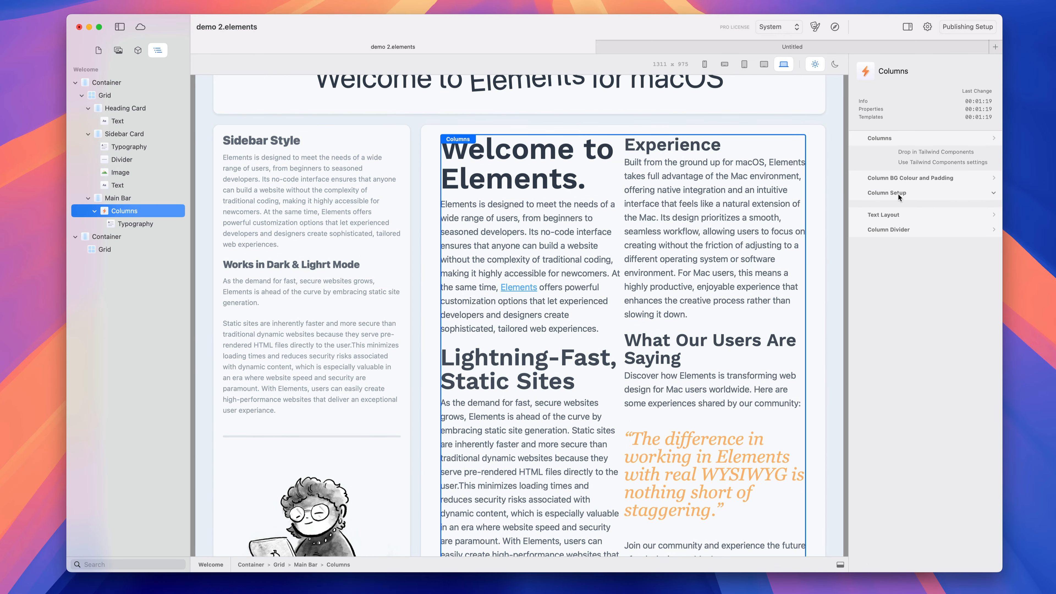
left_click(911, 152)
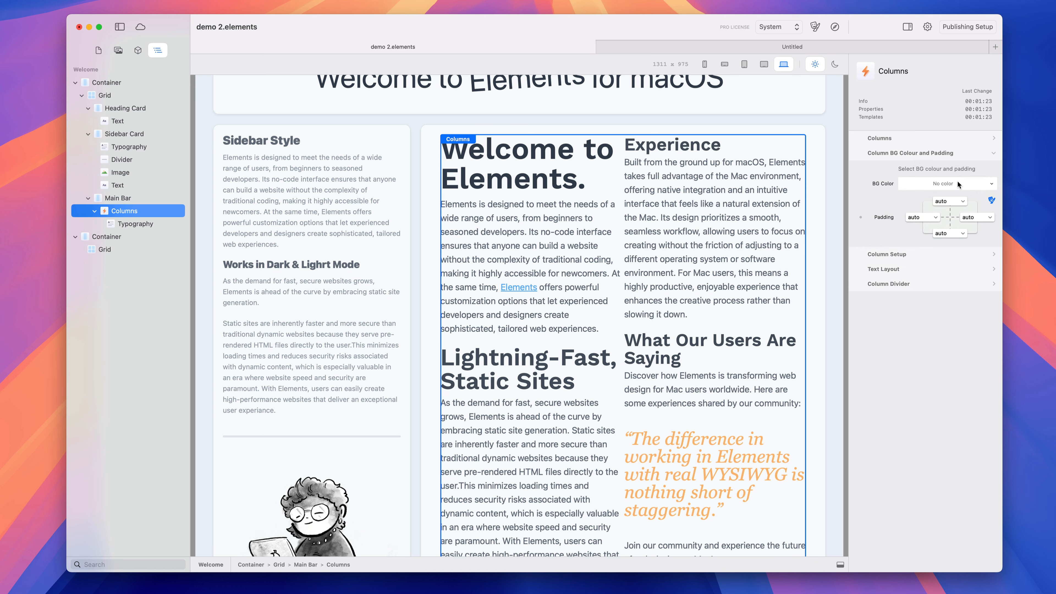
left_click(946, 183)
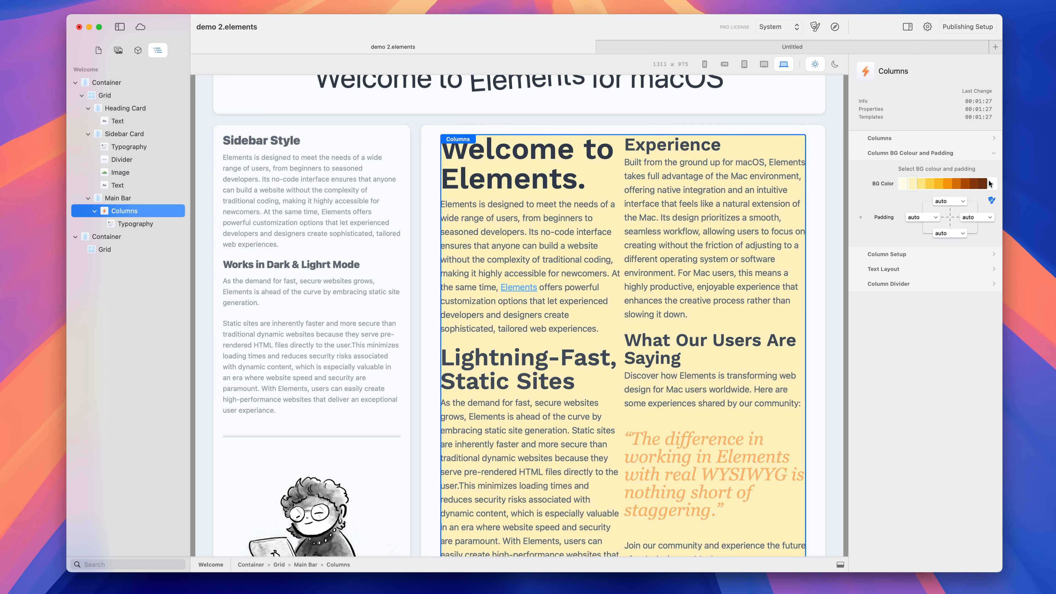
left_click(987, 183)
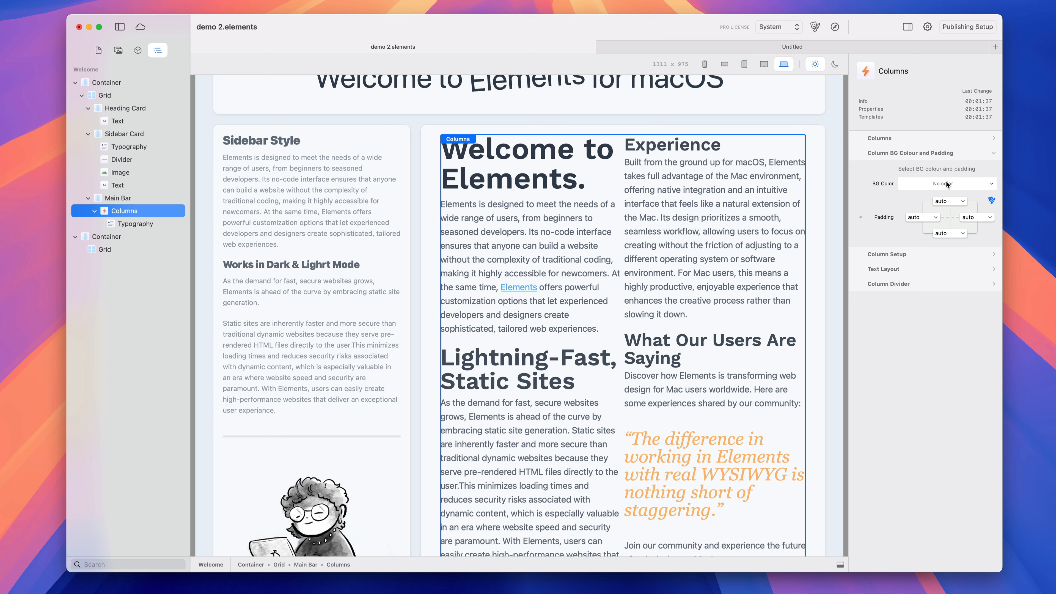
mouse_move(922, 188)
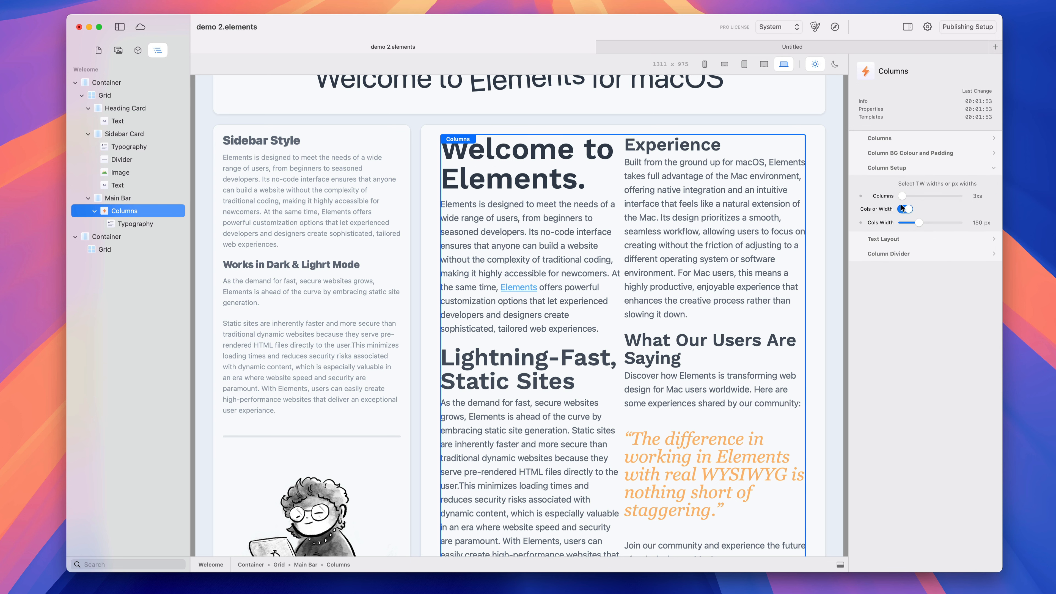
Step: Set the Columns layout to two columns after trying 7xl and three
left_click_drag(902, 196, 957, 195)
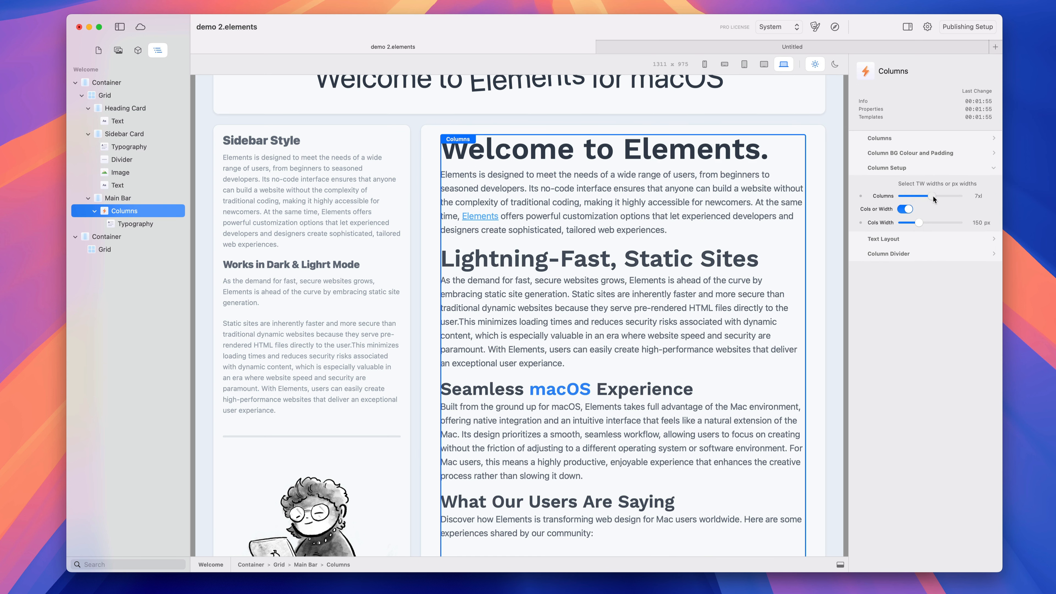
left_click_drag(949, 196, 939, 195)
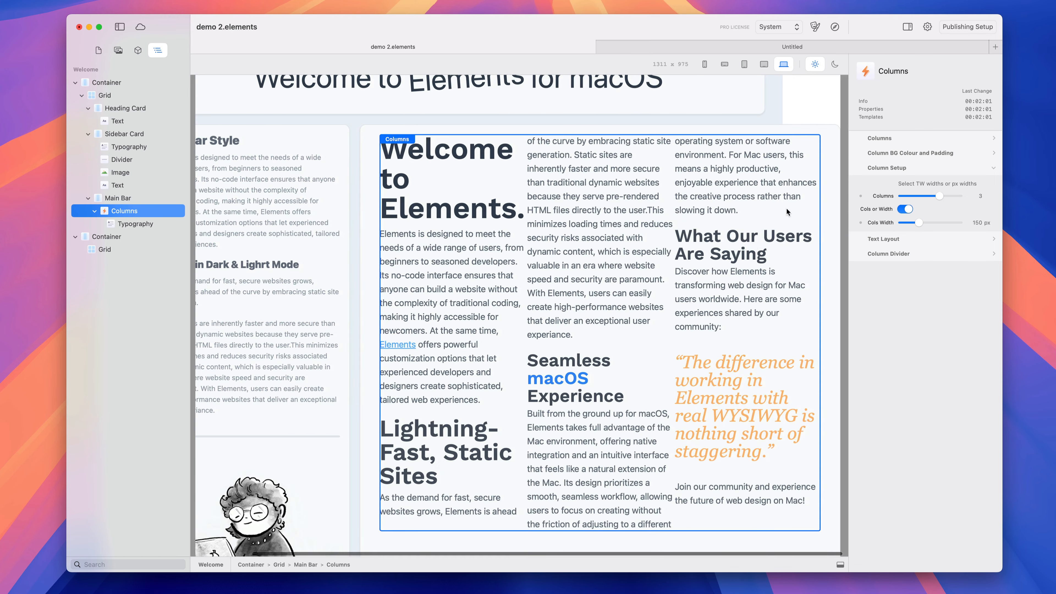
left_click_drag(938, 196, 949, 196)
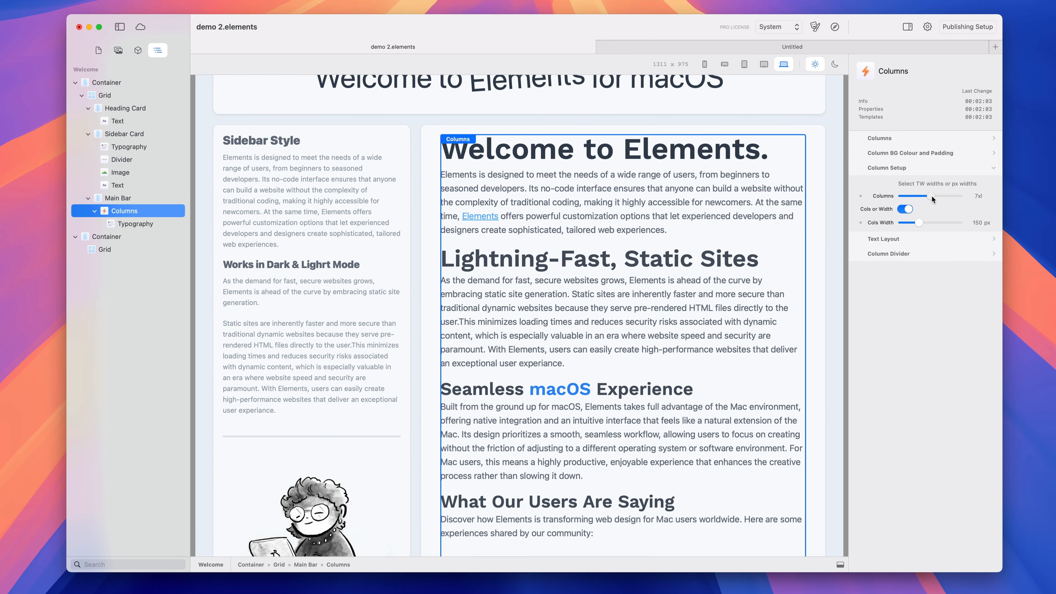
left_click_drag(949, 196, 929, 196)
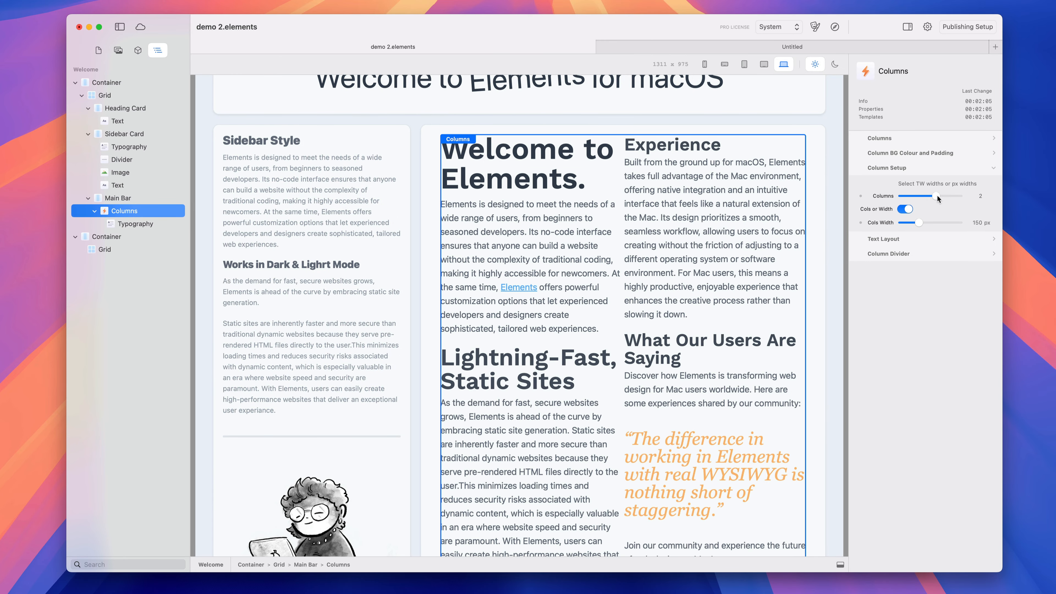
Step: Switch to fixed pixel column widths and set the column width to 276 px
left_click(905, 209)
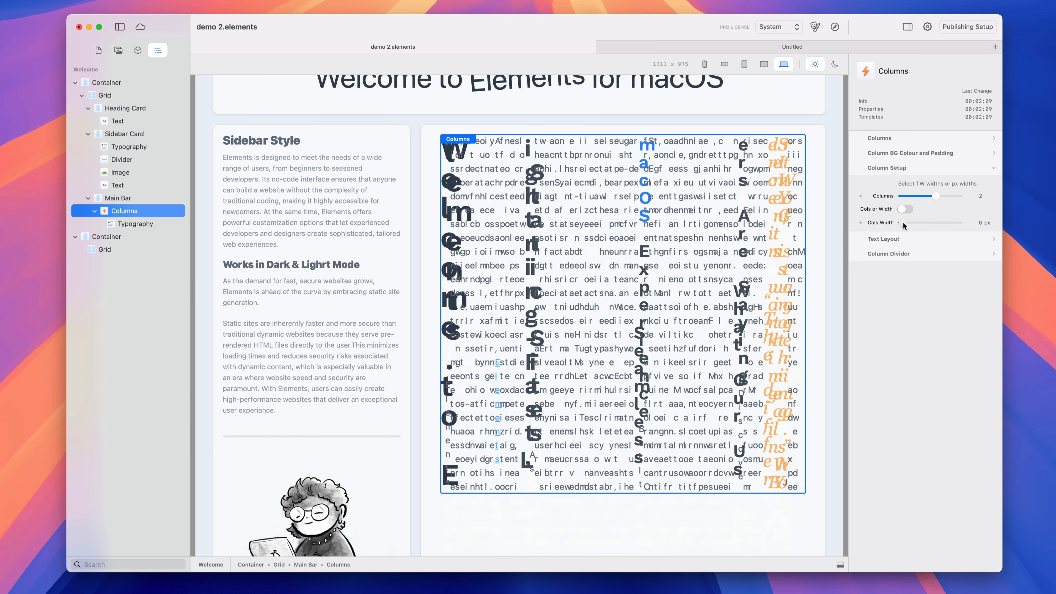
left_click_drag(905, 222, 917, 222)
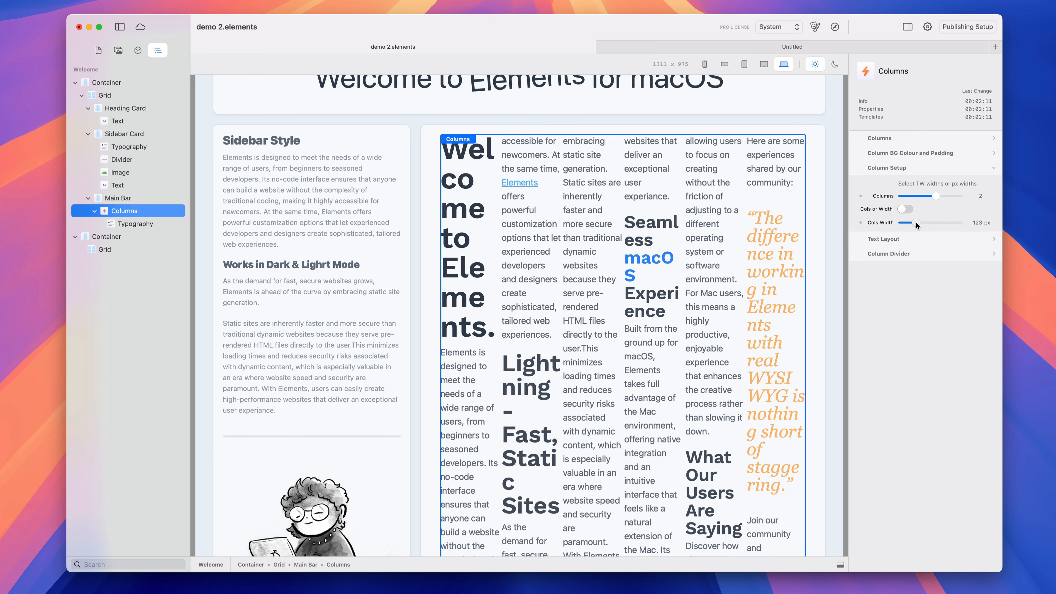
left_click_drag(912, 222, 917, 222)
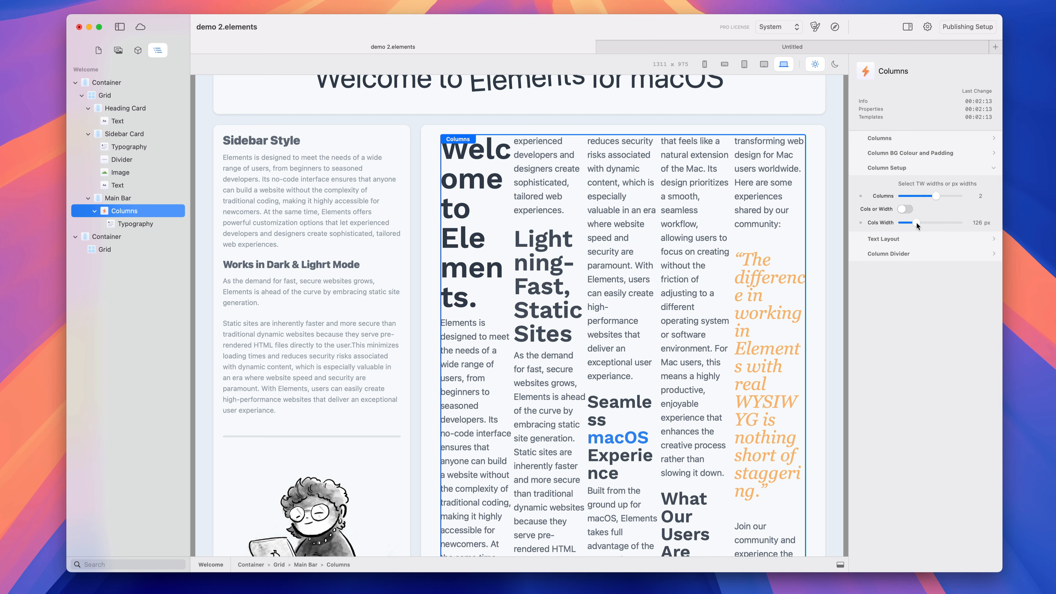
left_click_drag(909, 222, 927, 222)
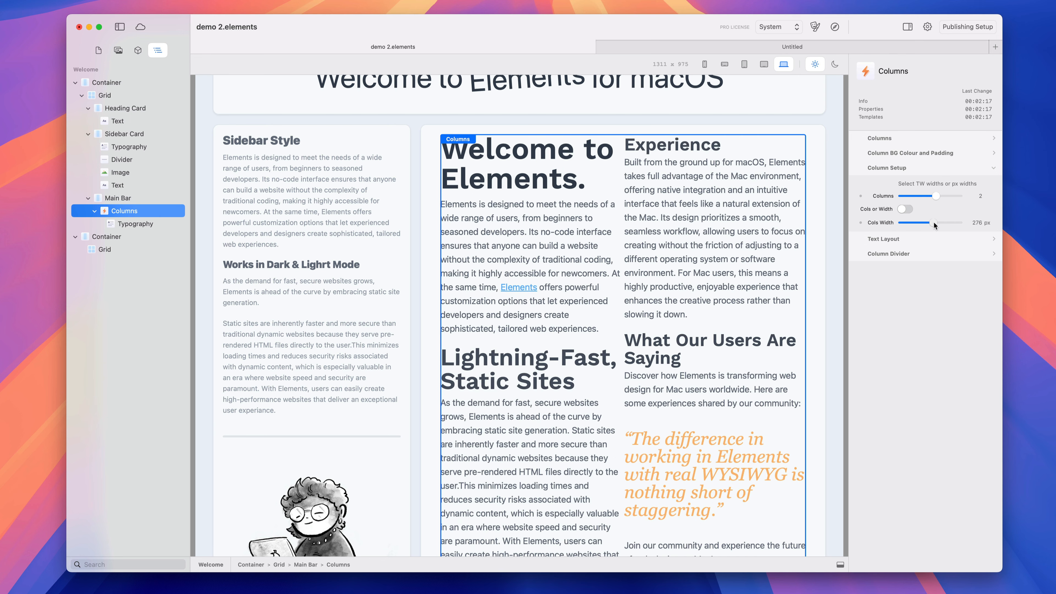
left_click_drag(933, 222, 913, 223)
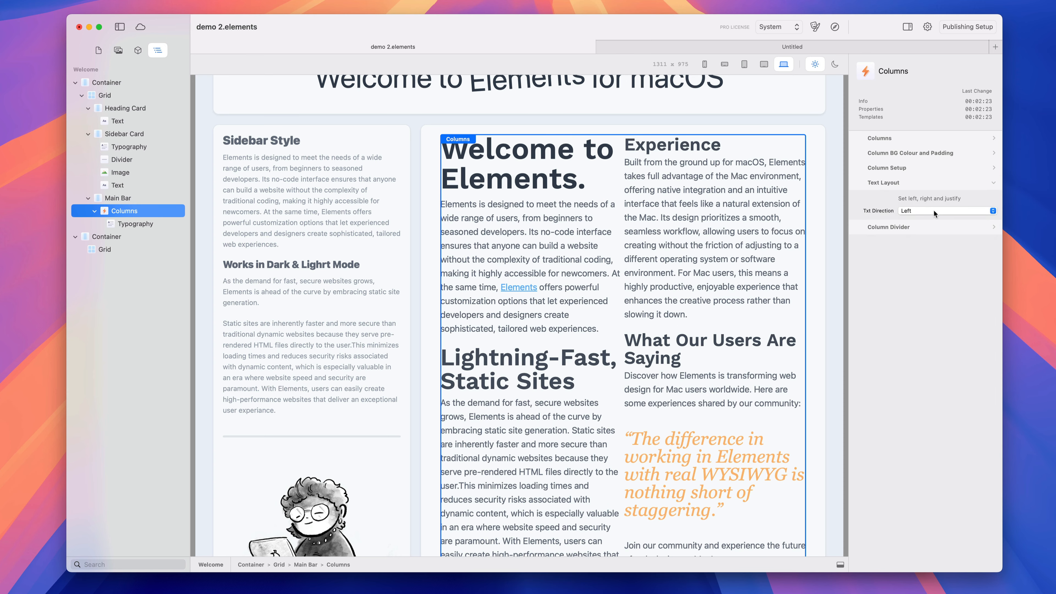
Step: Keep the column text left-aligned and widen the column gap to 33 px
left_click(942, 210)
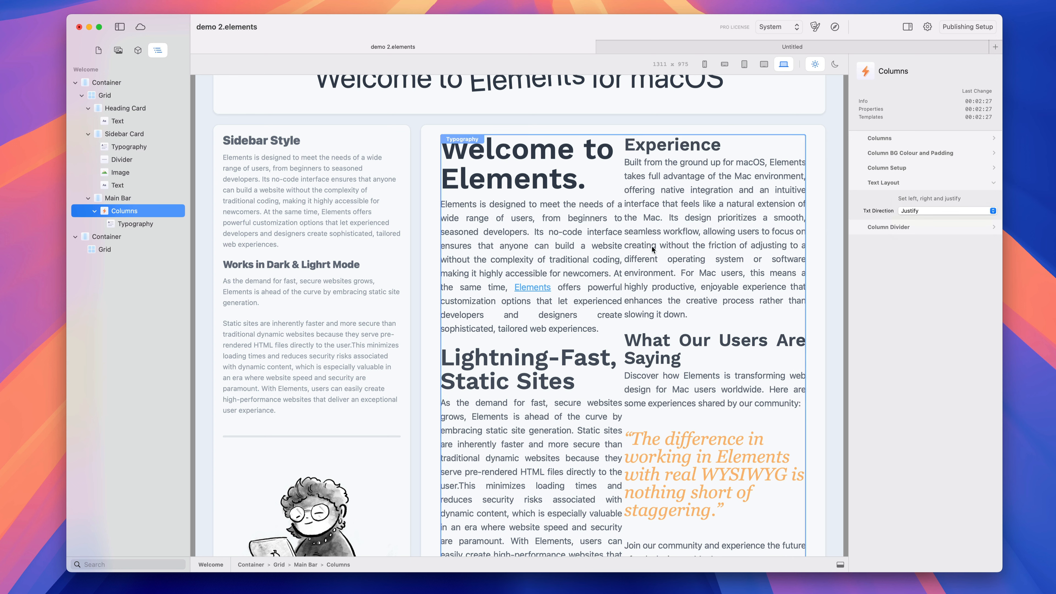
left_click(945, 210)
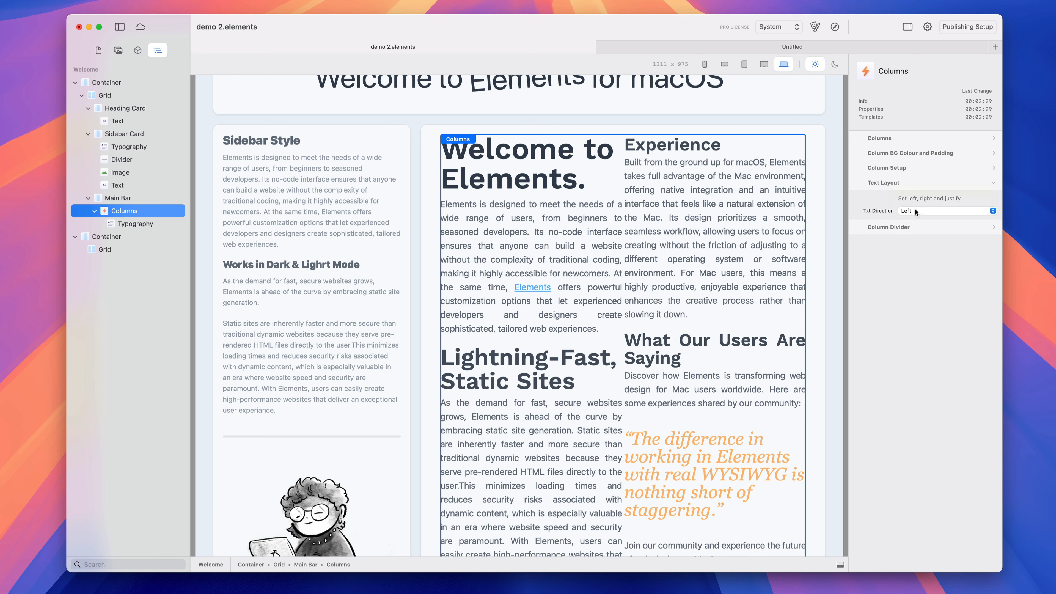
left_click(946, 210)
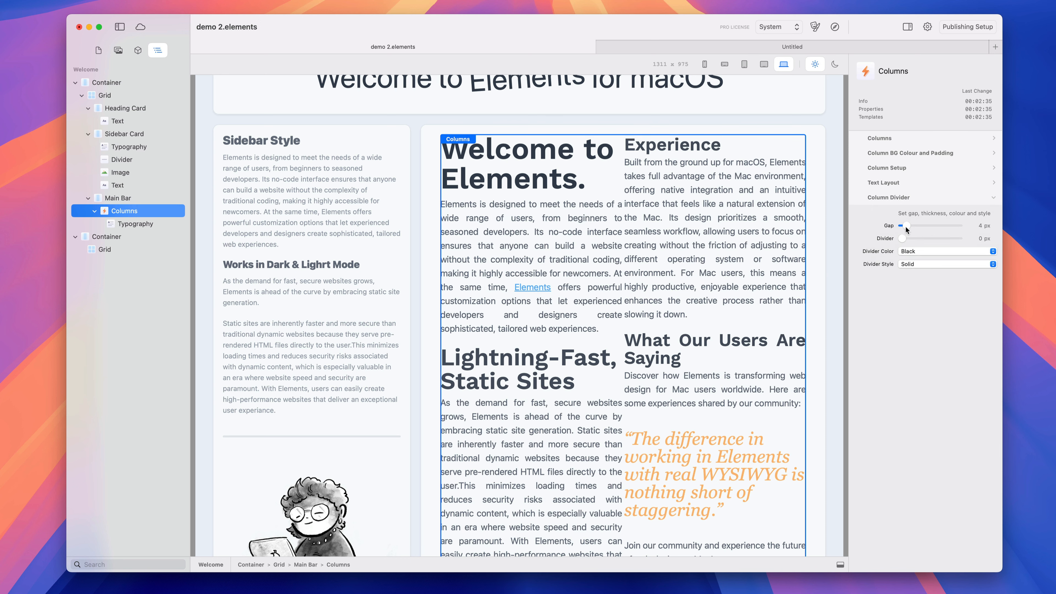
left_click_drag(900, 225, 932, 226)
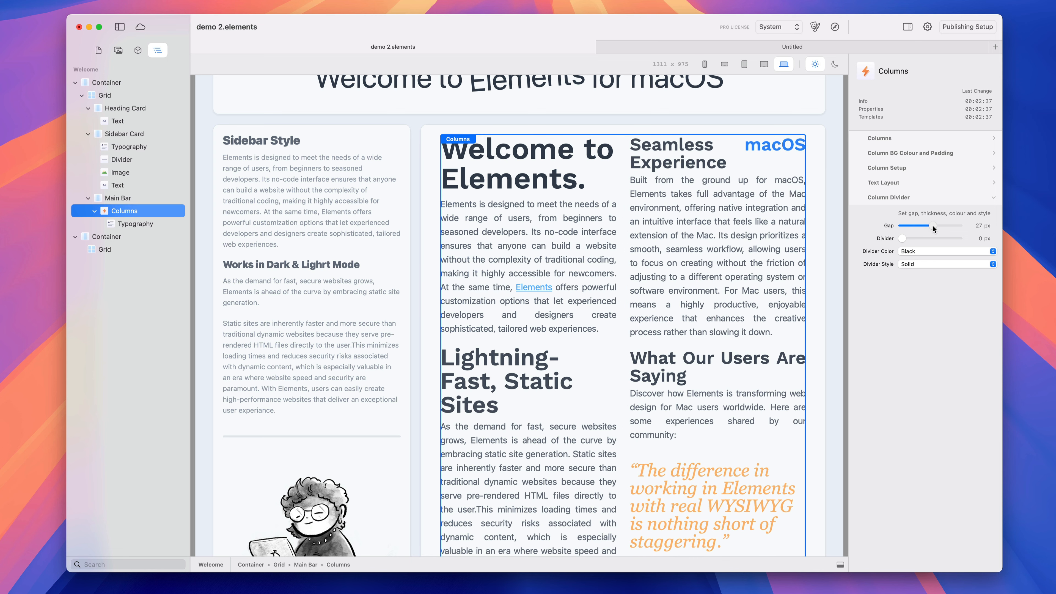
left_click_drag(933, 225, 940, 226)
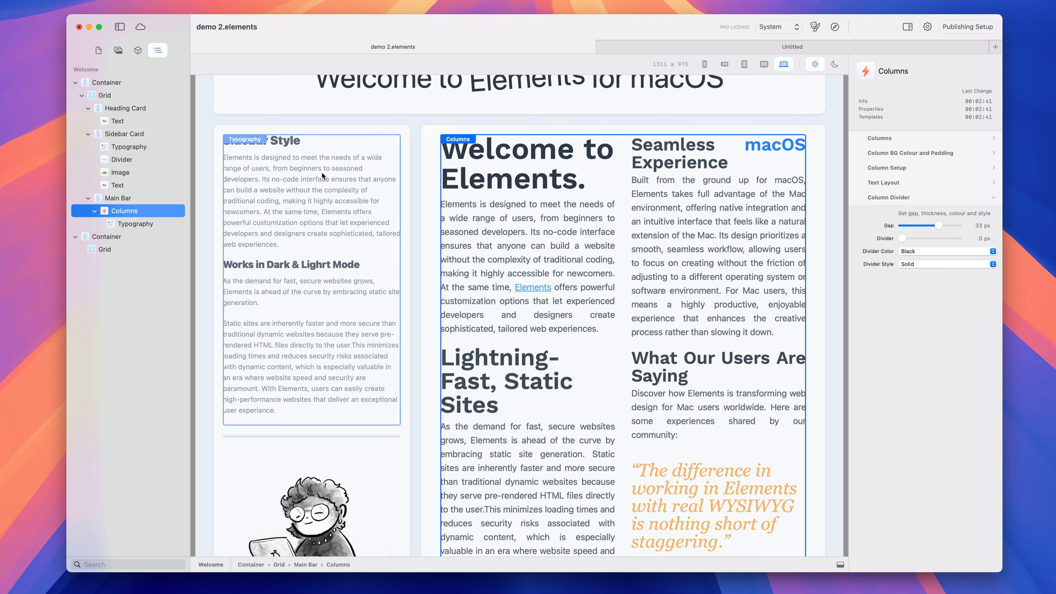
mouse_move(376, 211)
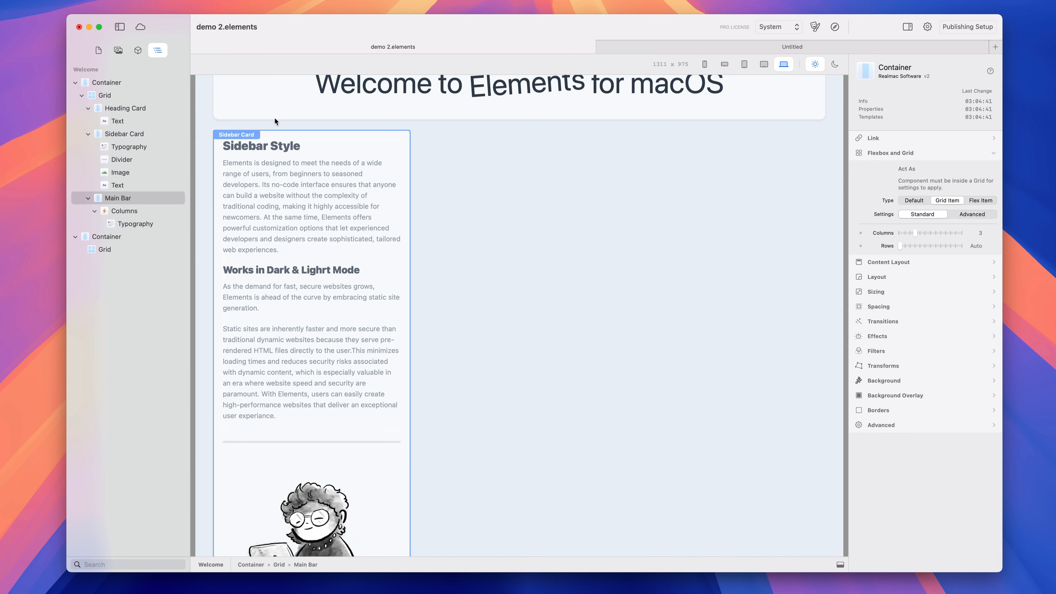
Step: Move Main Bar above the Sidebar Card and increase Columns to three
left_click(87, 133)
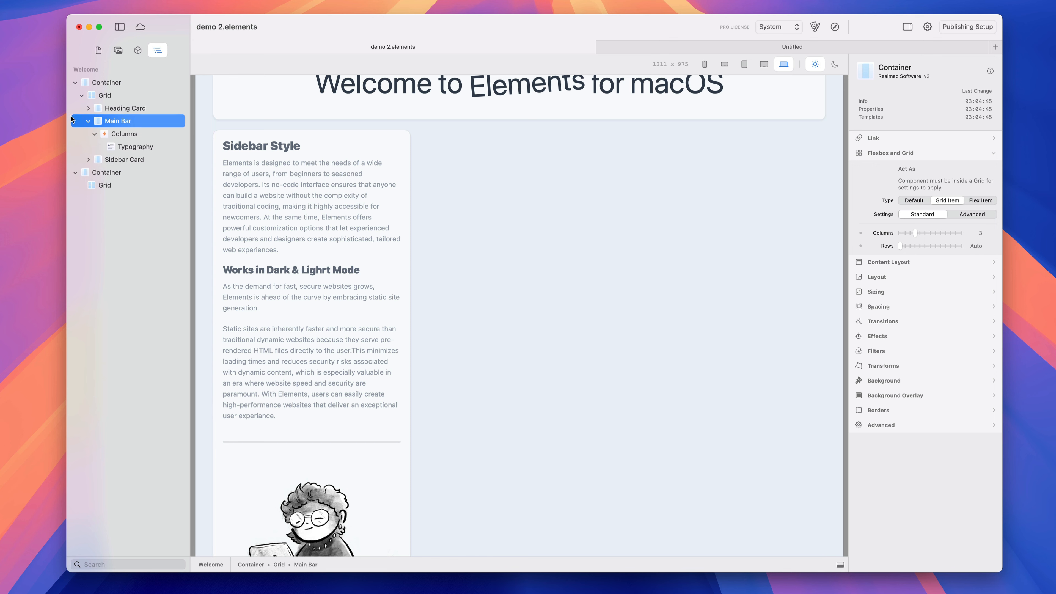
left_click(126, 108)
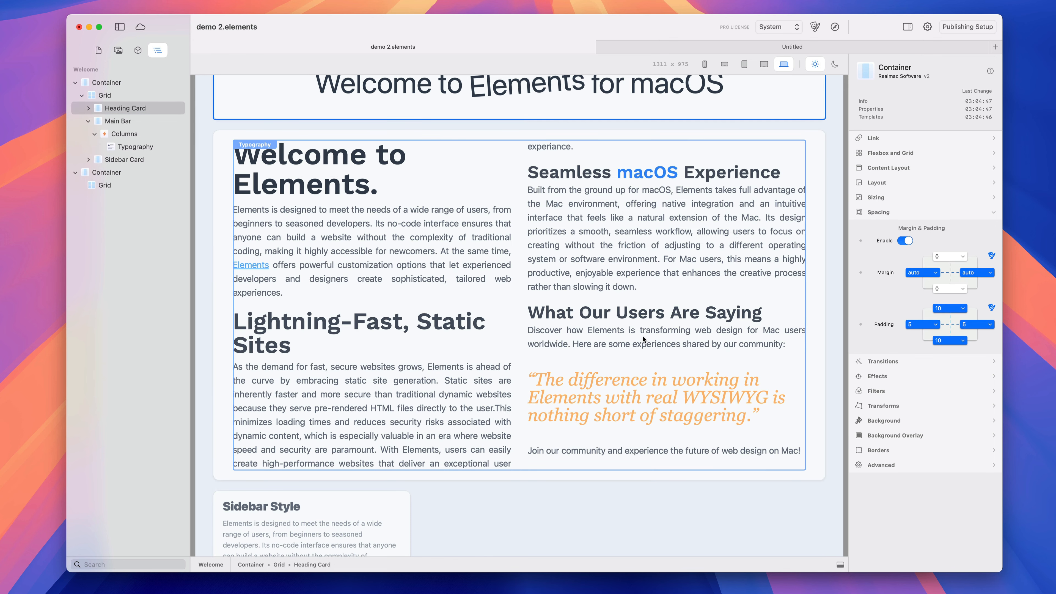
left_click(125, 133)
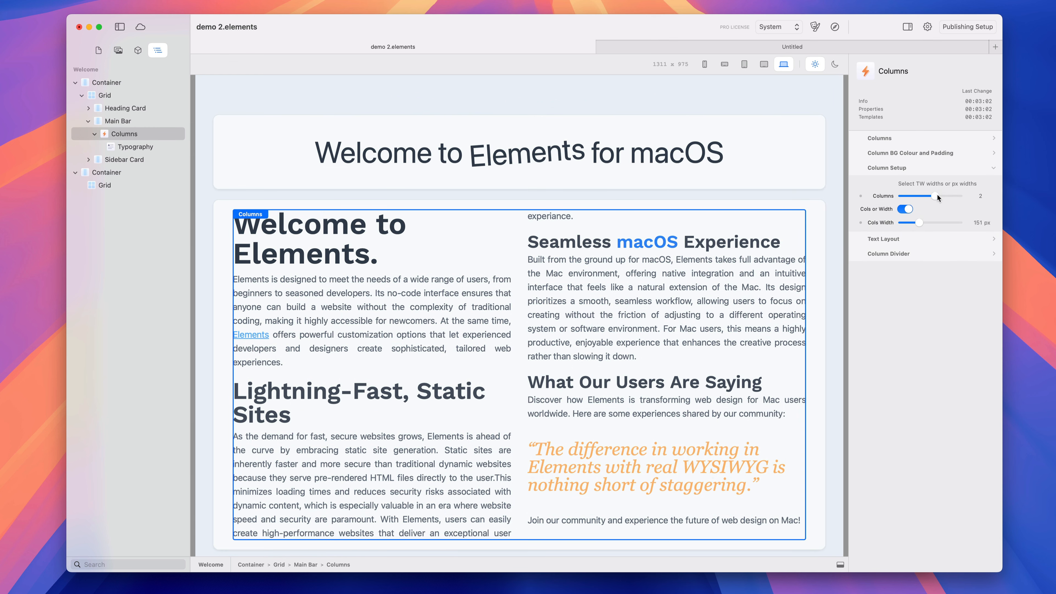
left_click_drag(926, 196, 940, 195)
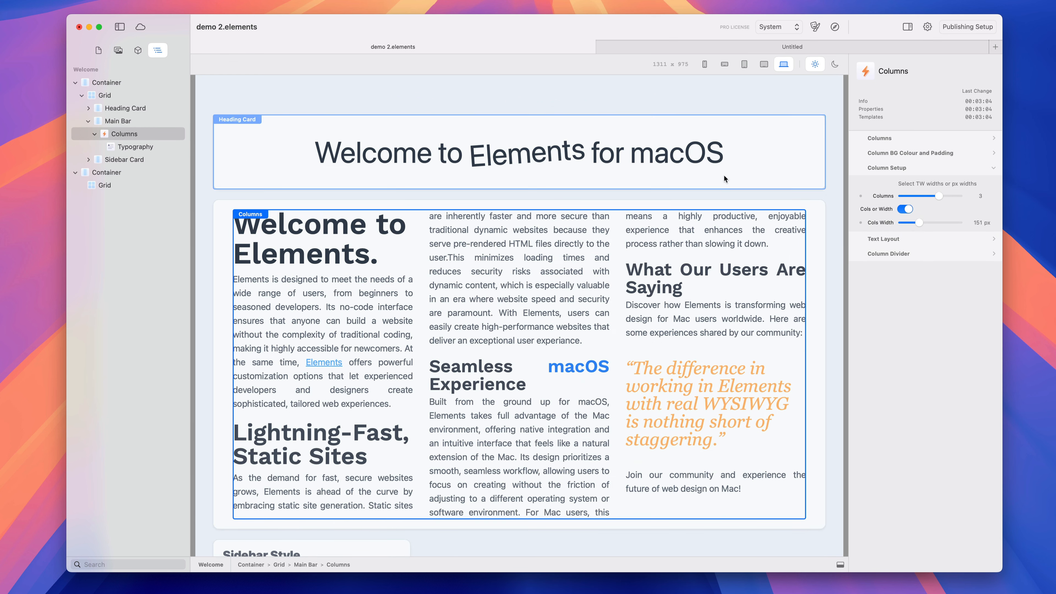
Step: Place the laptop image above the Typography text and drag ducks.png from Resources into the Columns
scroll("down", 3)
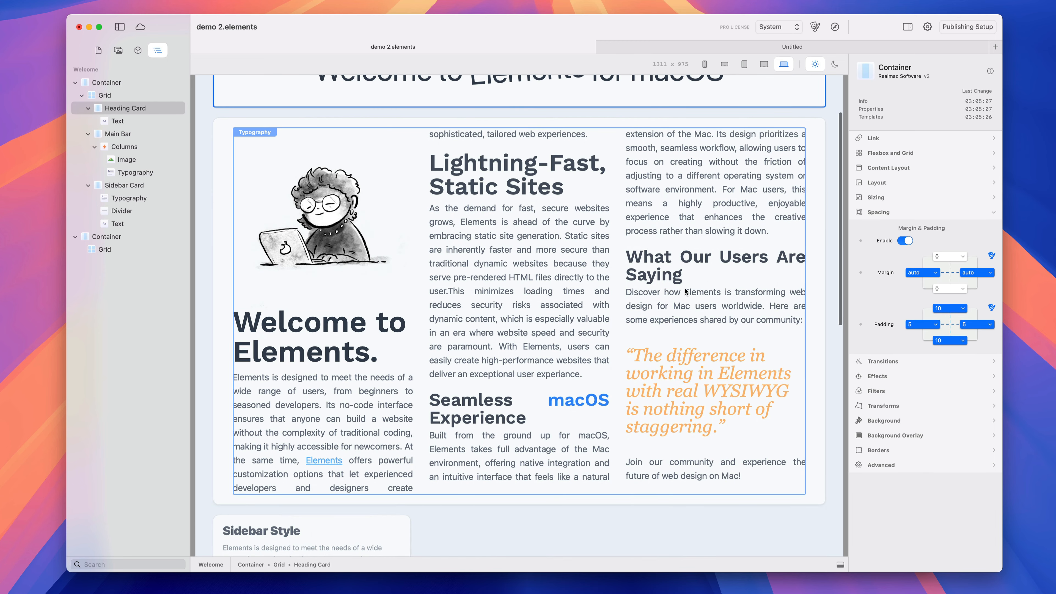
scroll("down", 3)
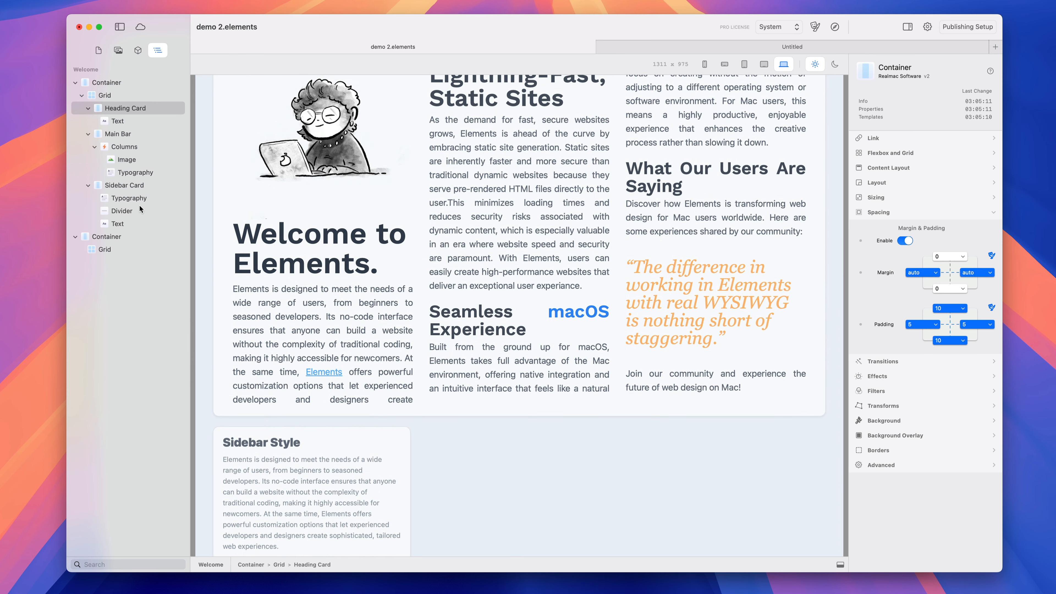
left_click(138, 51)
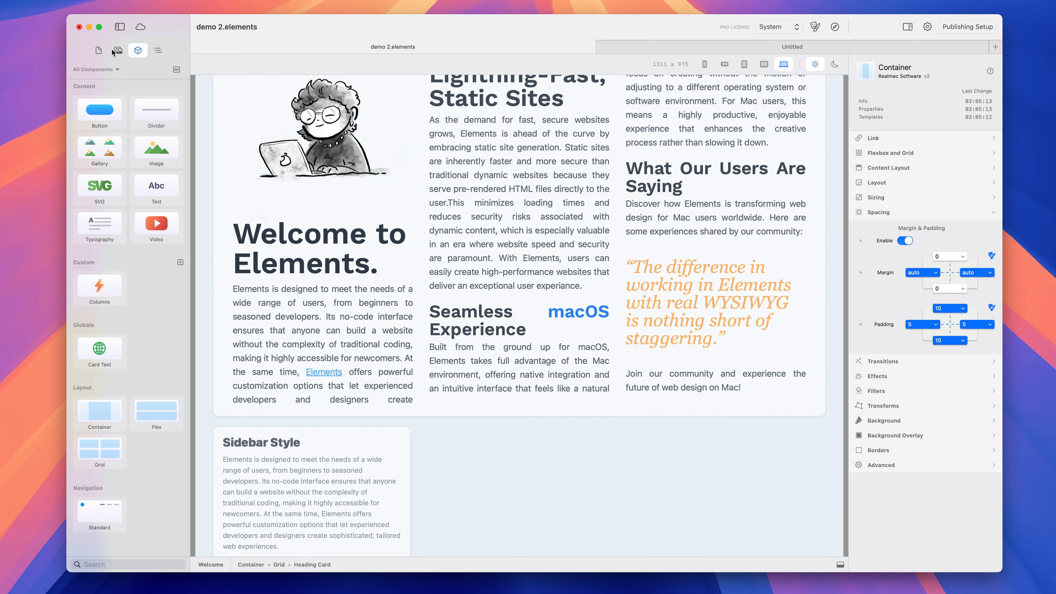
left_click(119, 50)
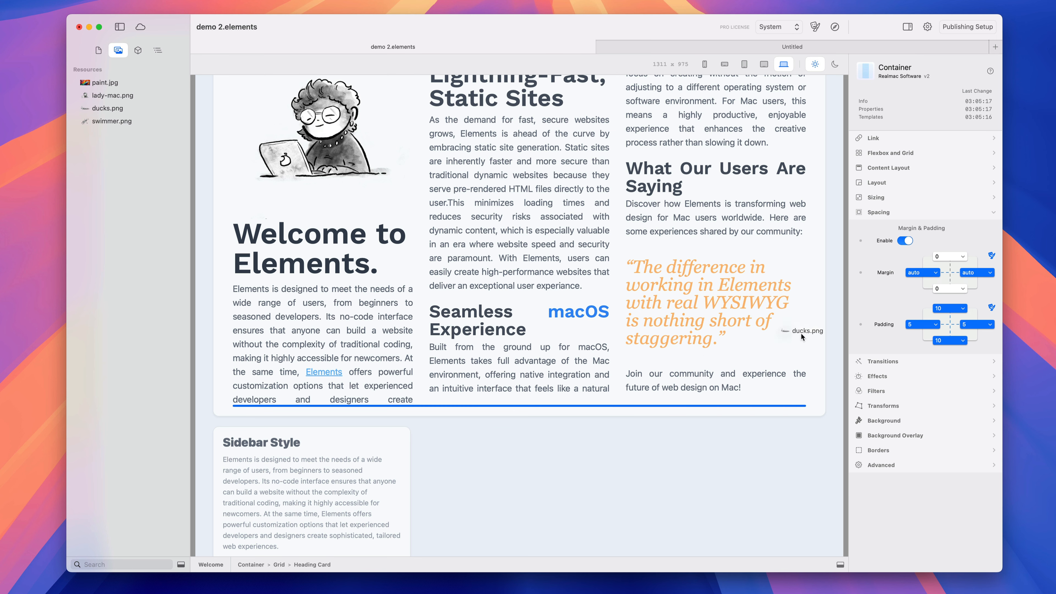
left_click(157, 50)
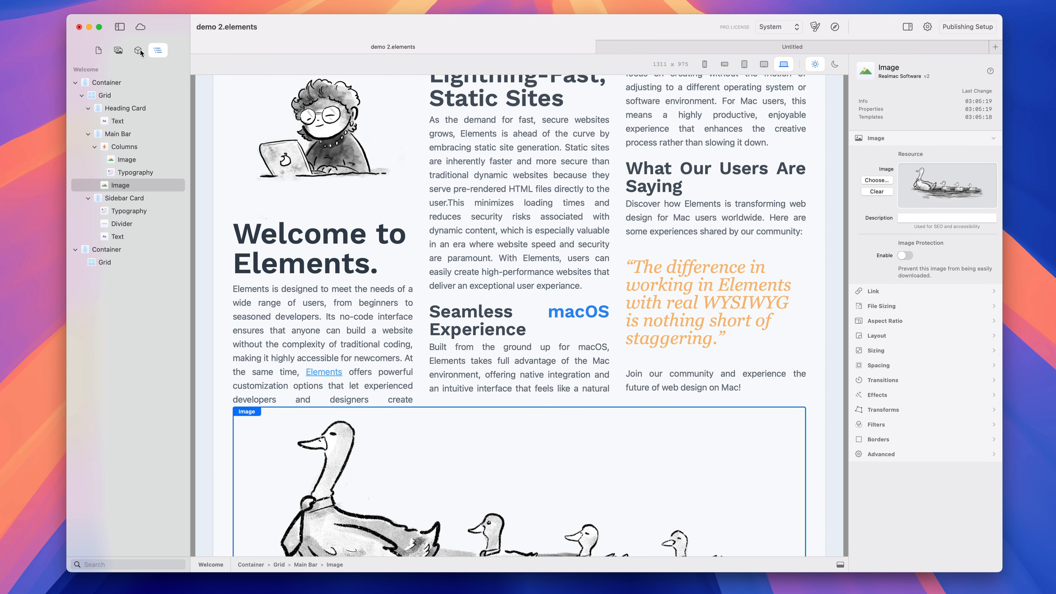
scroll("down", 3)
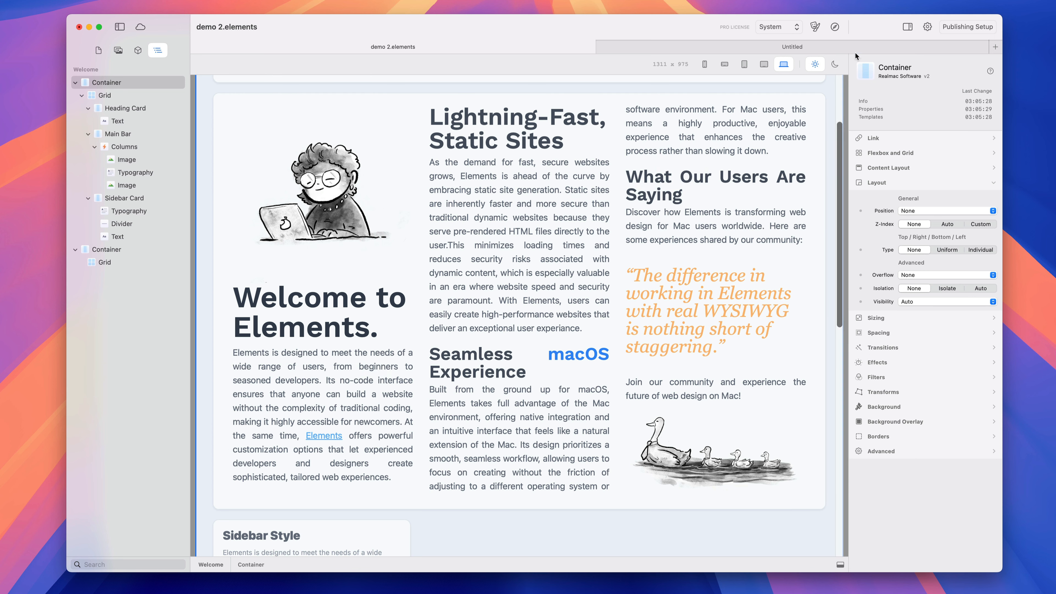
Step: In the Long Form theme typography, set H1 and H2 font size to 2xl
left_click(136, 172)
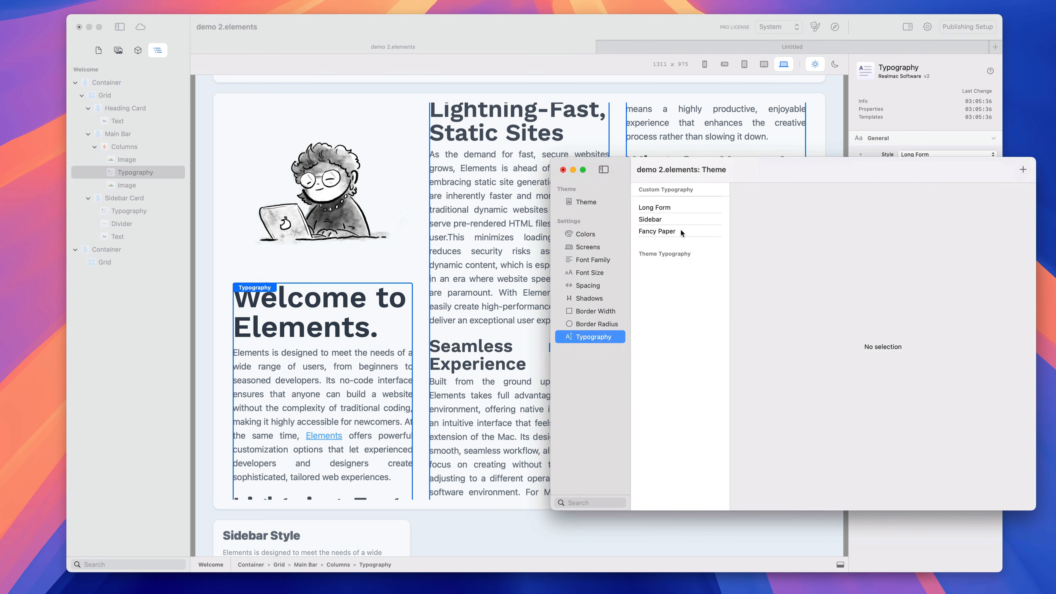
left_click(654, 207)
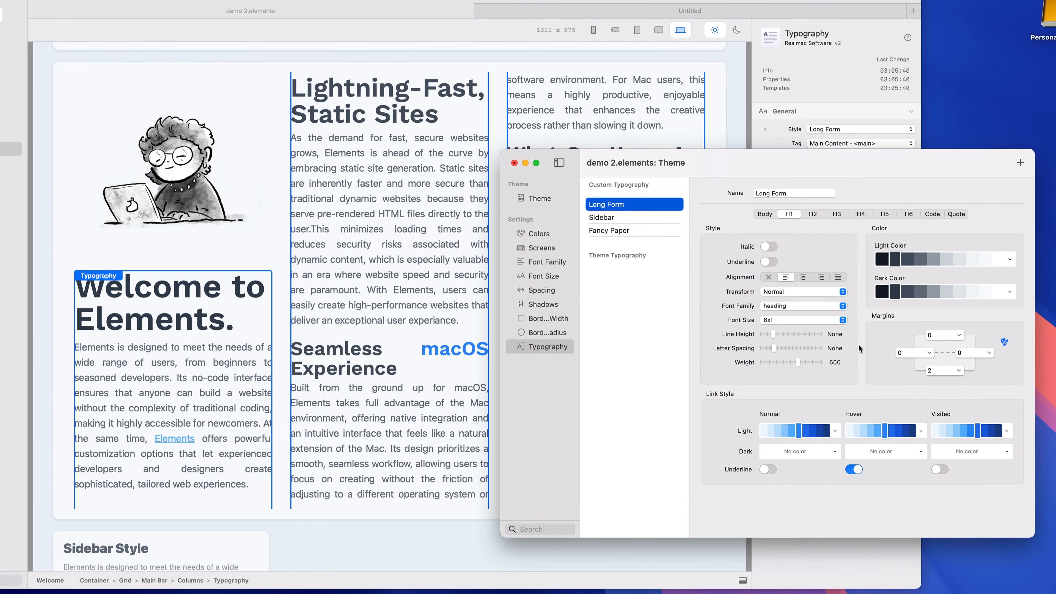
left_click(802, 319)
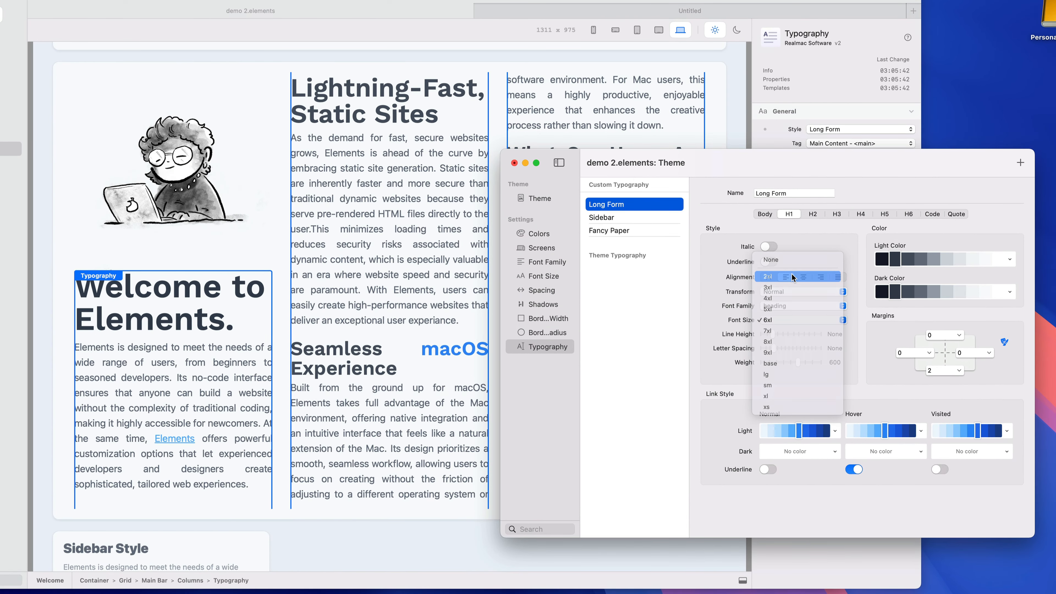
left_click(774, 319)
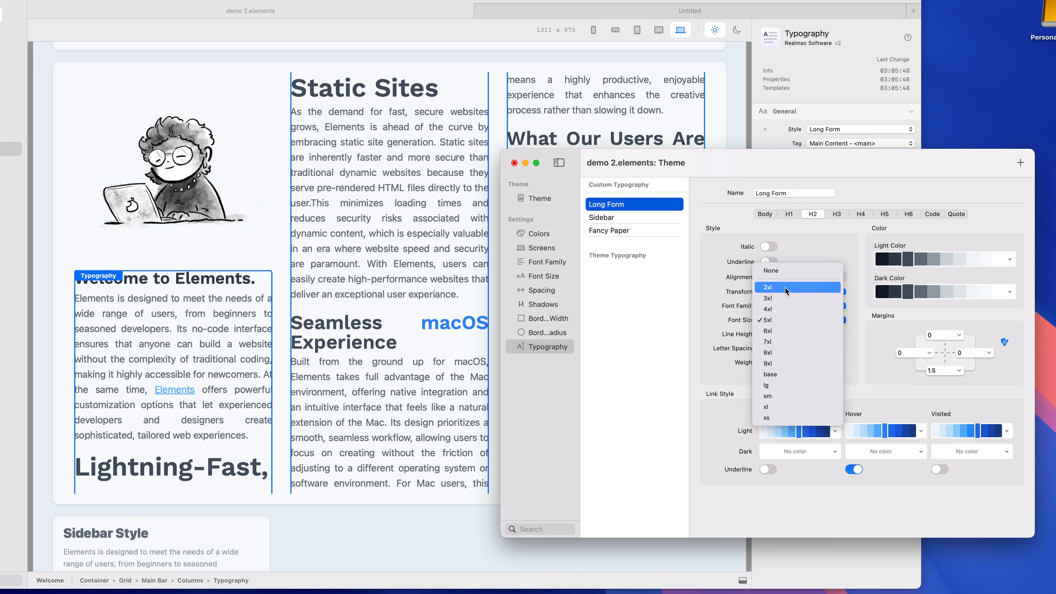
left_click(767, 308)
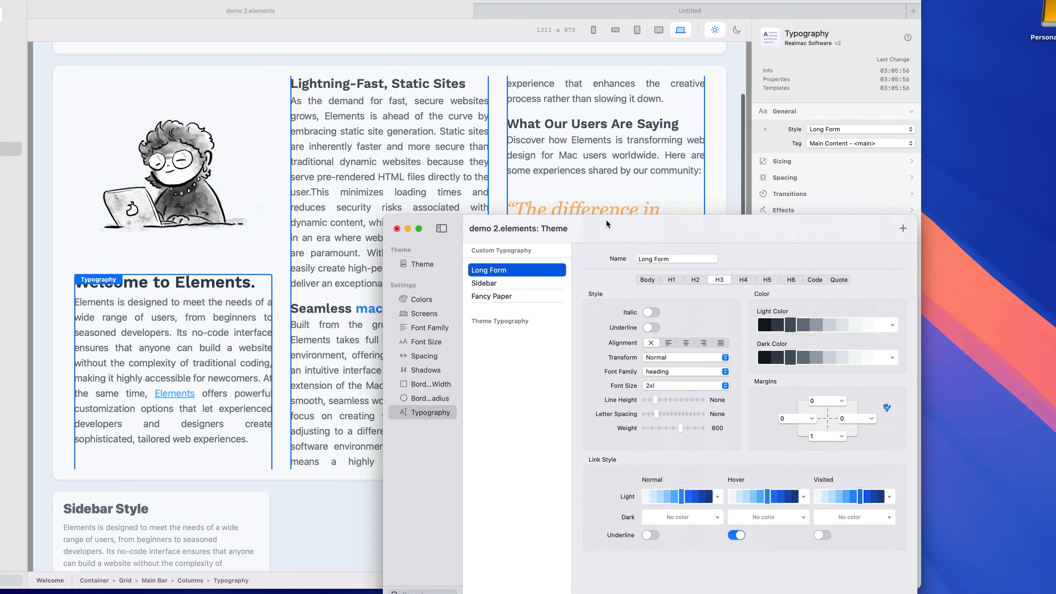
Step: Set the Long Form Quote text style size to 2xl as well
left_click(814, 279)
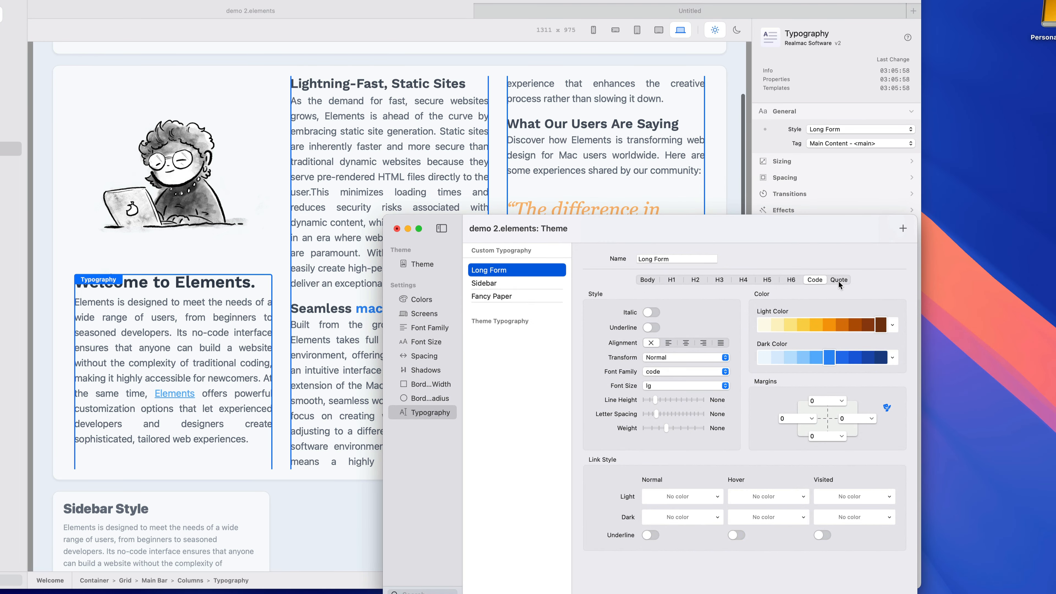
left_click(838, 279)
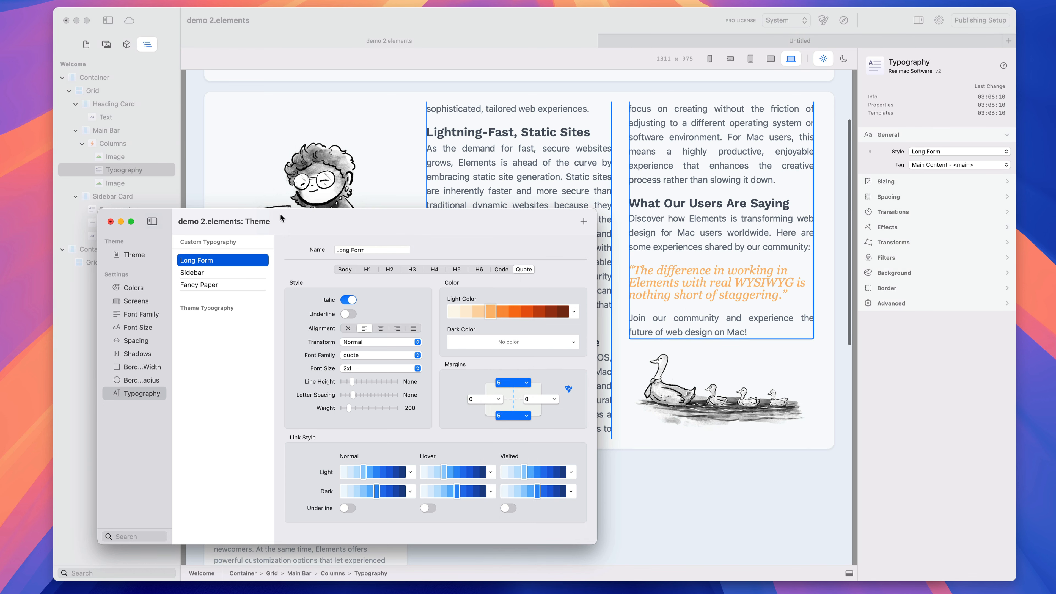
Step: Reselect the Columns component in the layers outline to show its Column Setup inspector
left_click(107, 221)
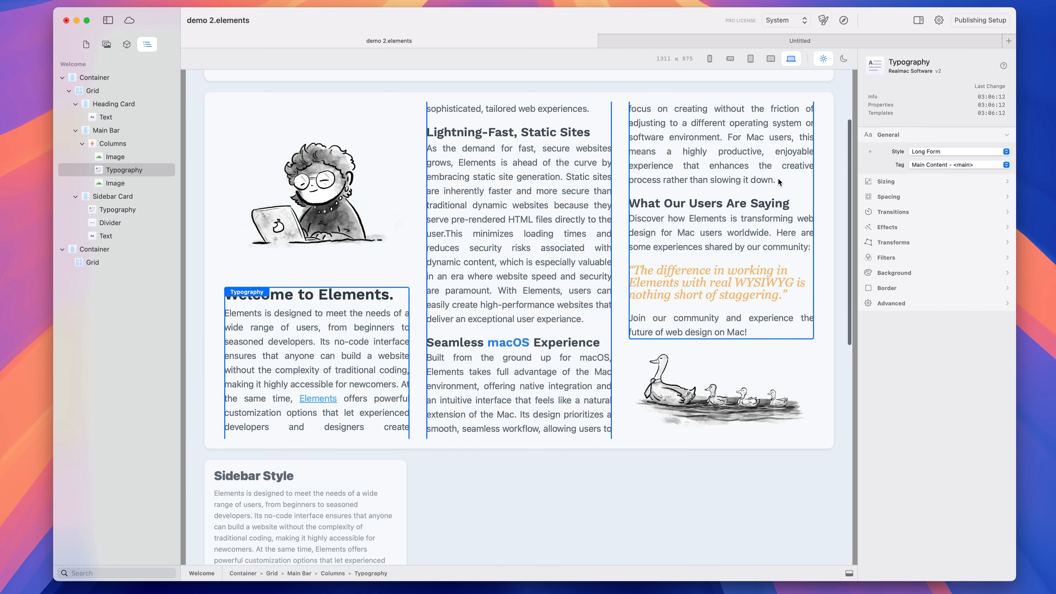
left_click(109, 130)
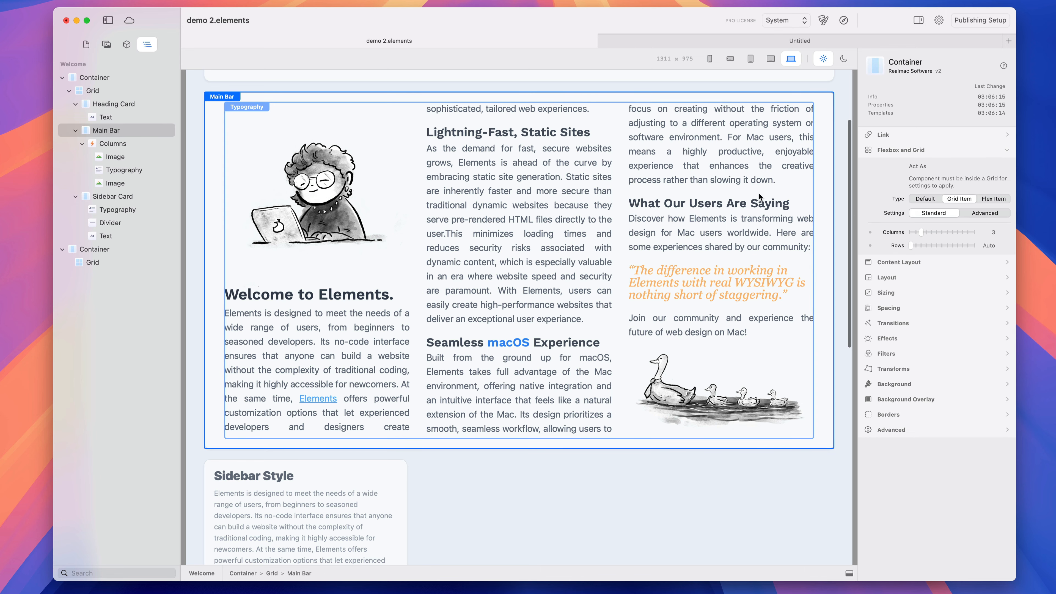
scroll("down", 3)
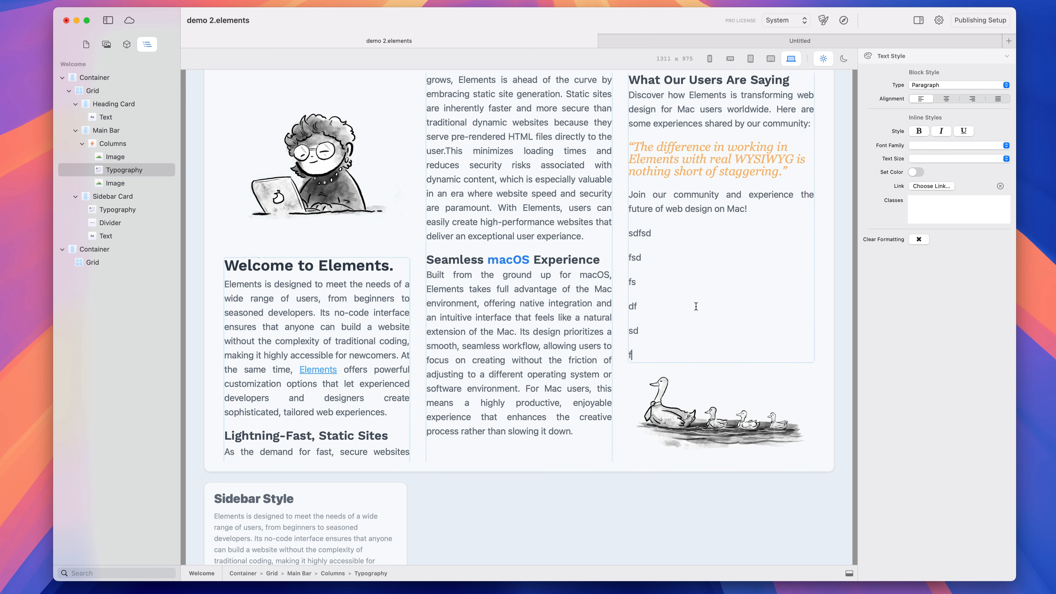
scroll("down", 3)
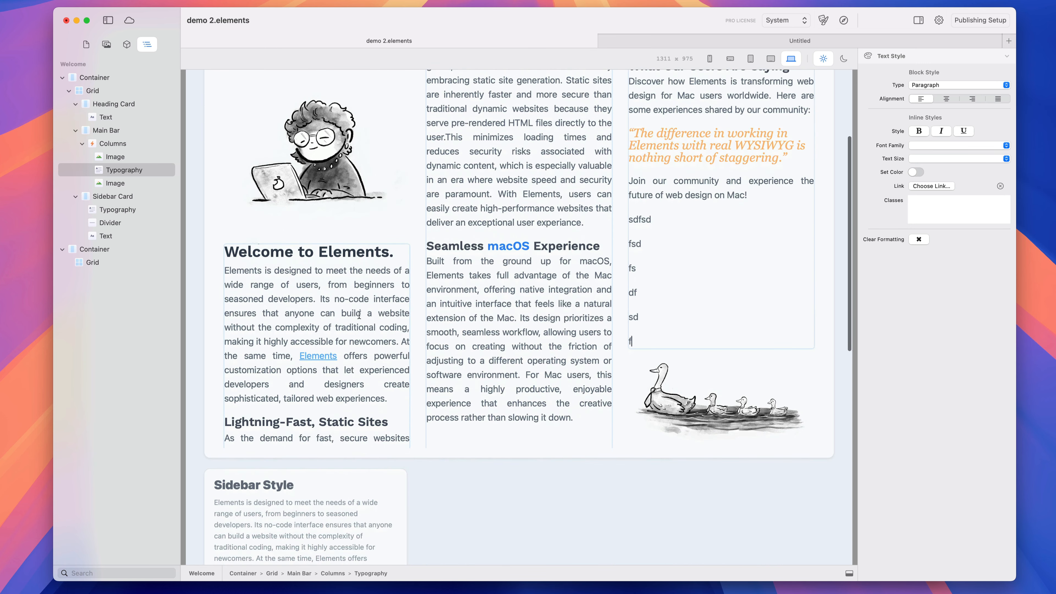
mouse_move(580, 297)
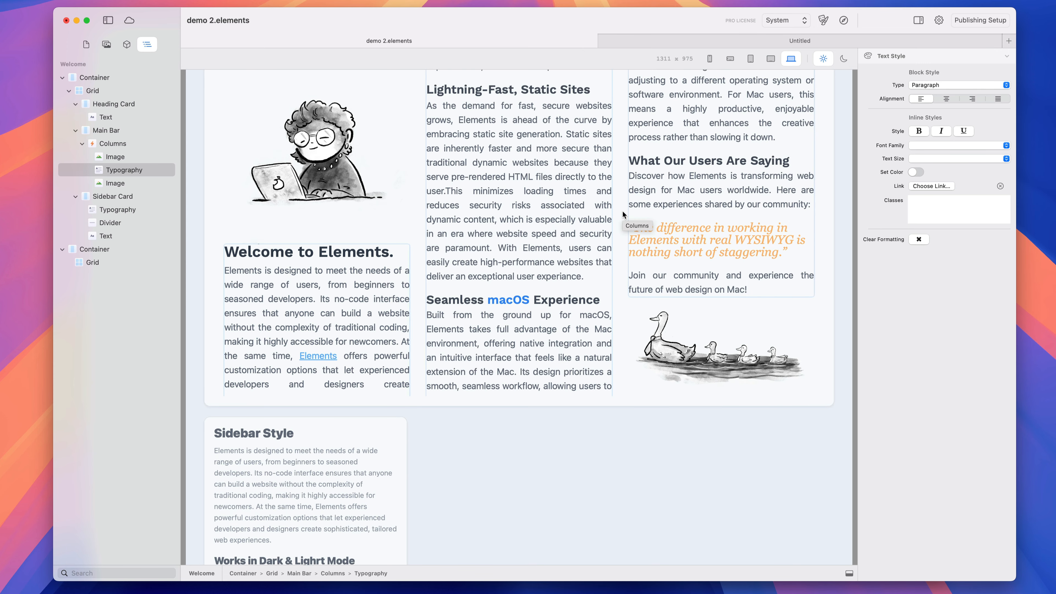
left_click(112, 143)
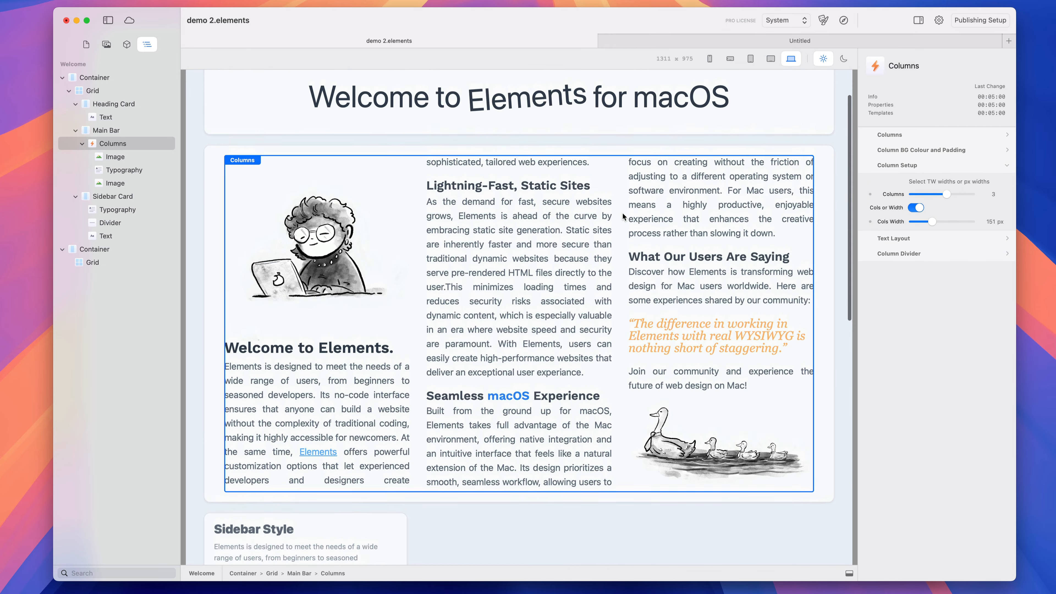
left_click(124, 169)
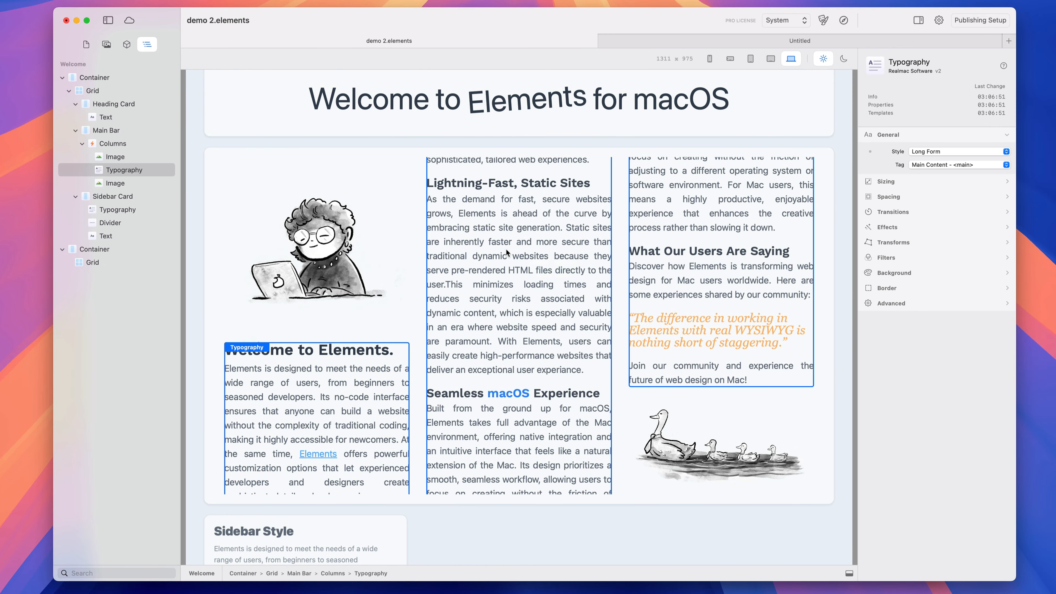
scroll("down", 3)
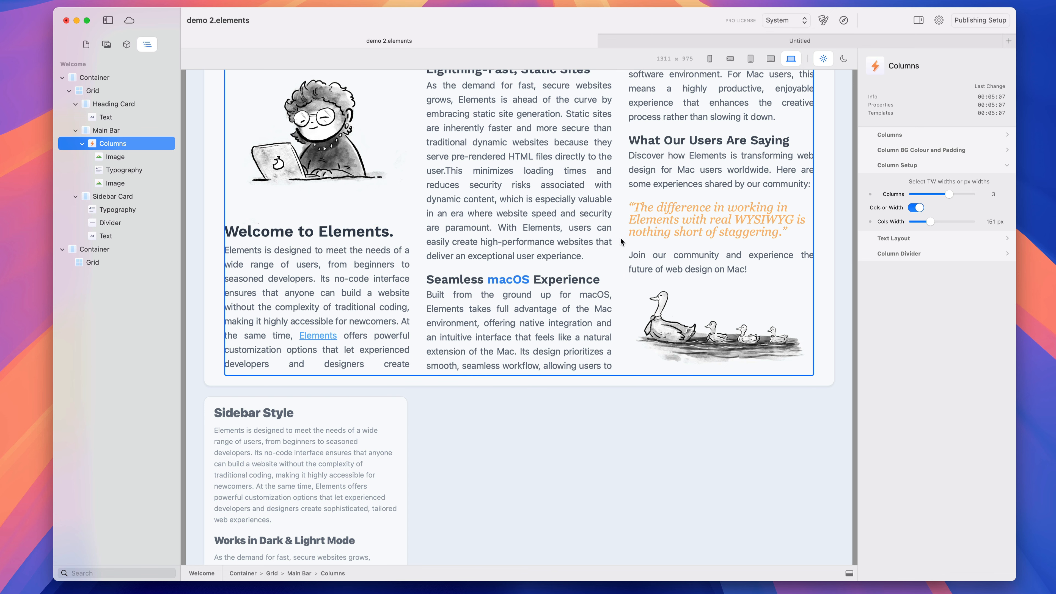
Step: Add a Typography block under the ducks reading 'This is really cool!' and set it as a heading
left_click(127, 45)
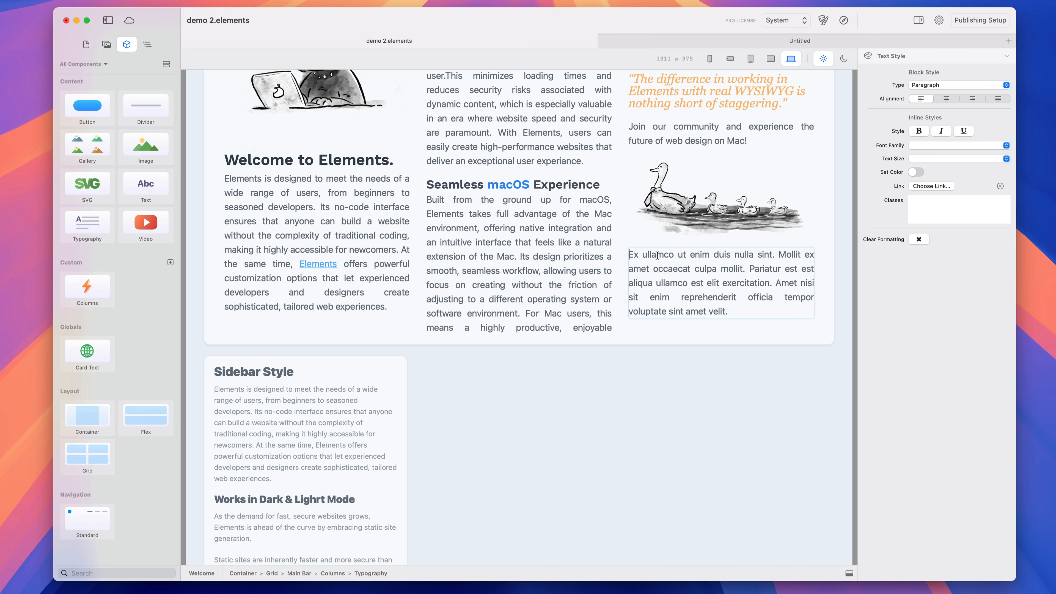
type("Th")
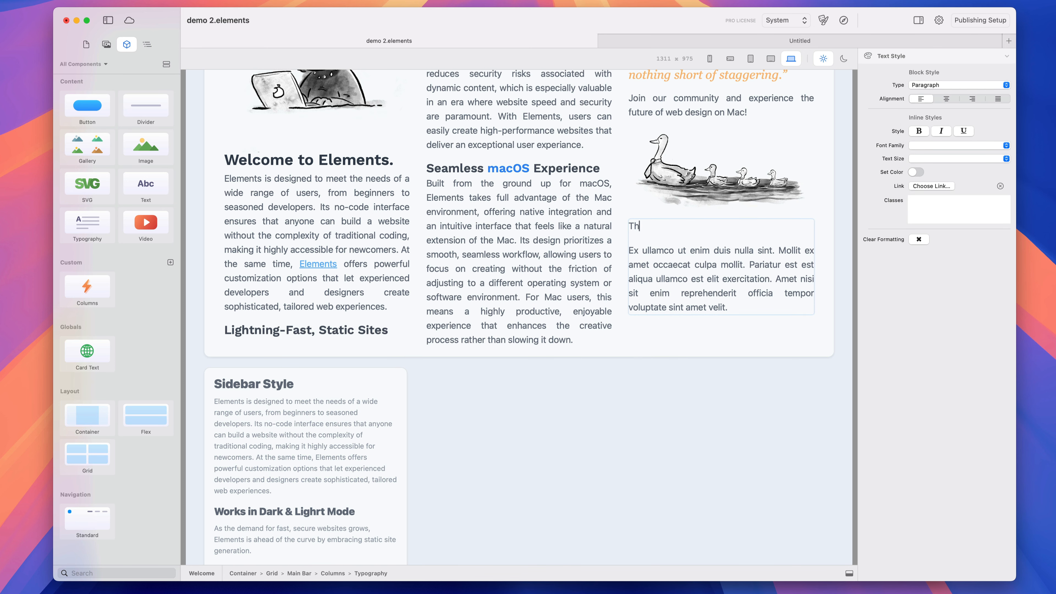
type("is is really Cool")
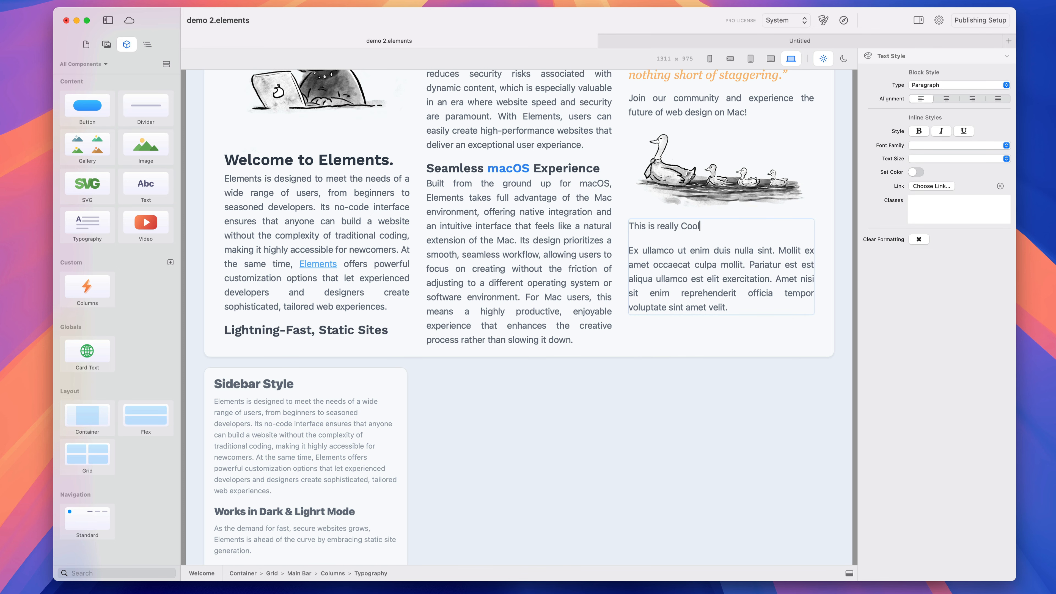
type("!")
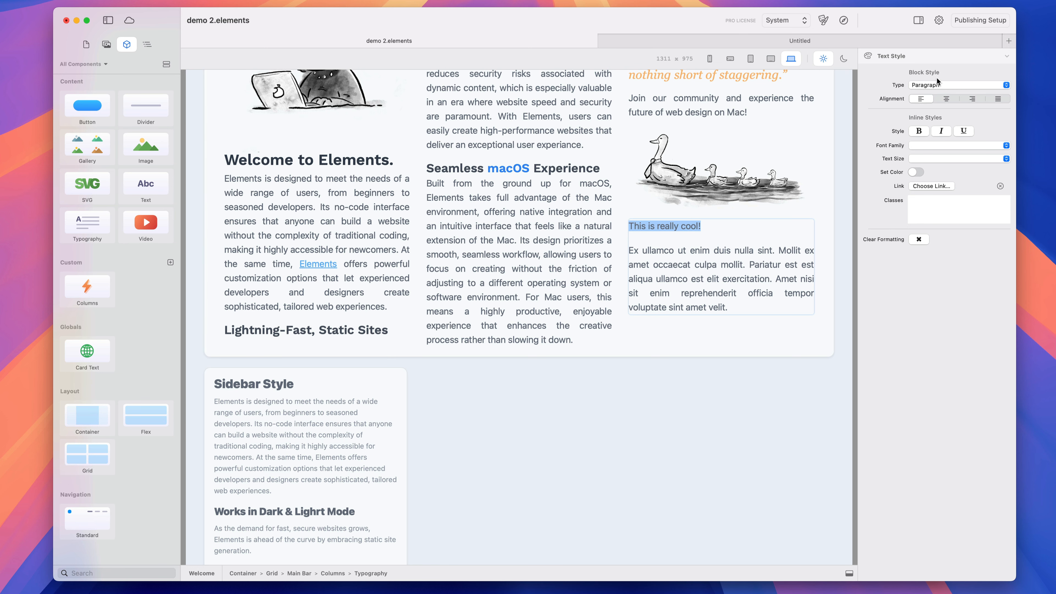
left_click(957, 84)
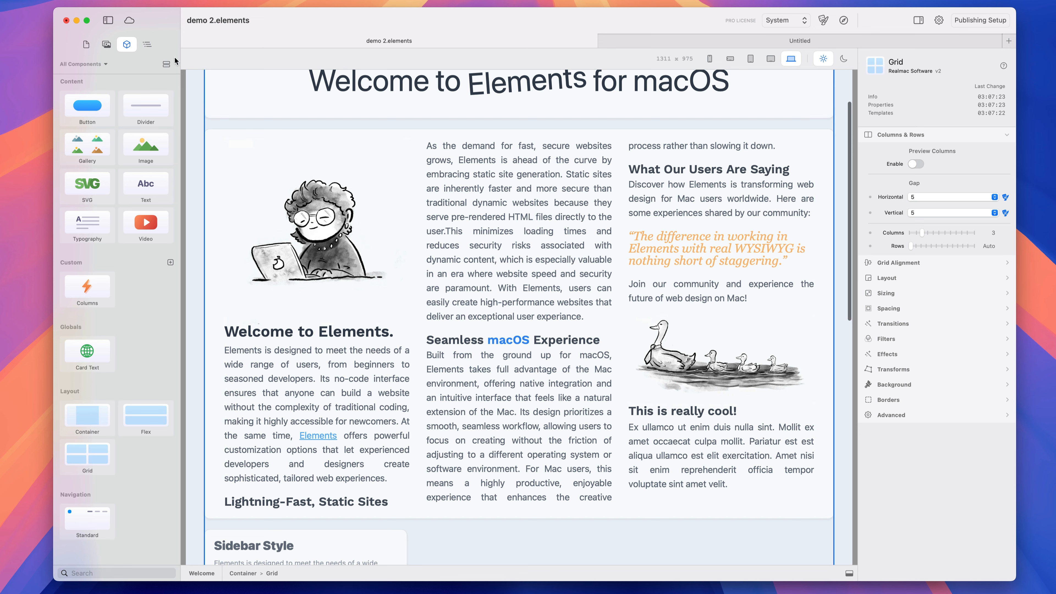
Step: Select Columns and set the Column Divider colour to Red
left_click(147, 44)
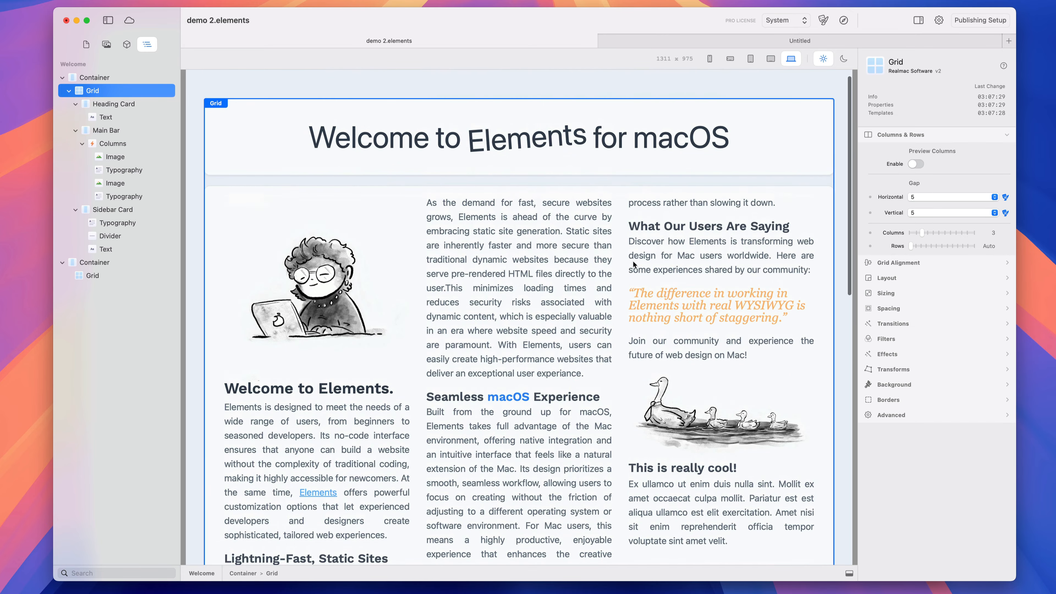
scroll("down", 3)
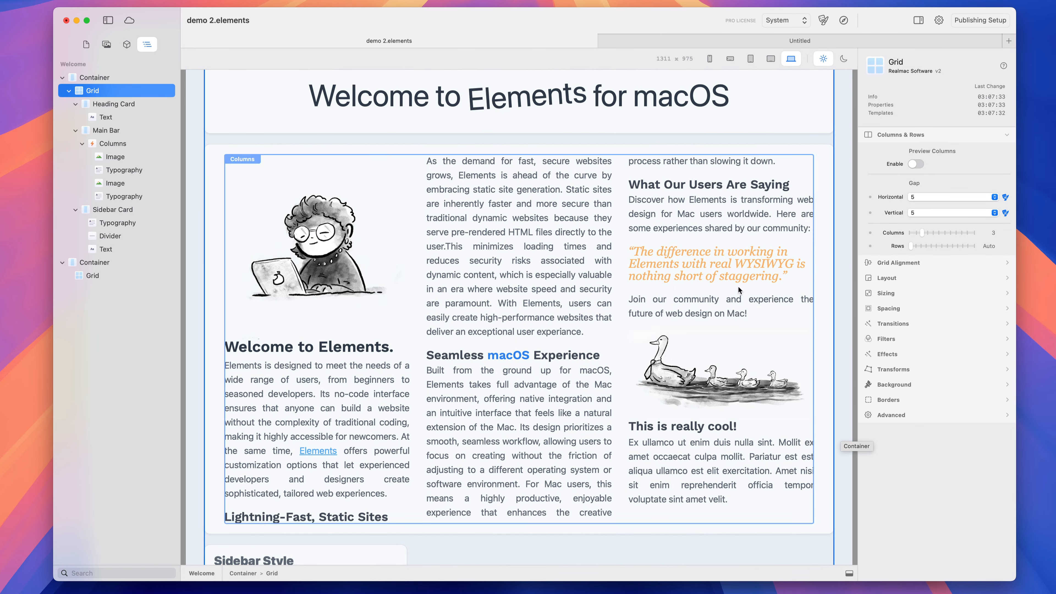
left_click(112, 143)
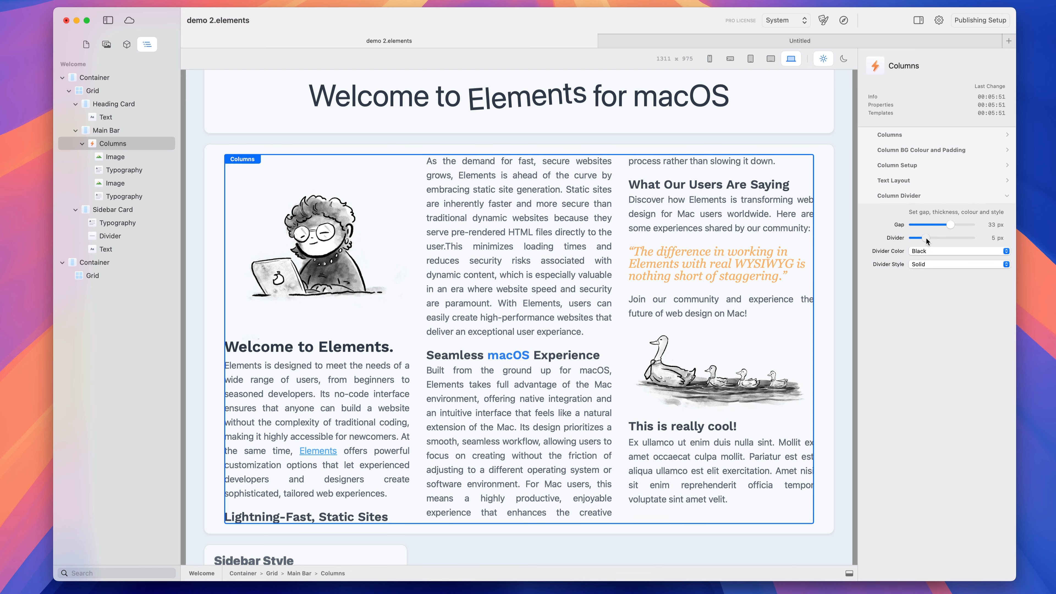
left_click(957, 251)
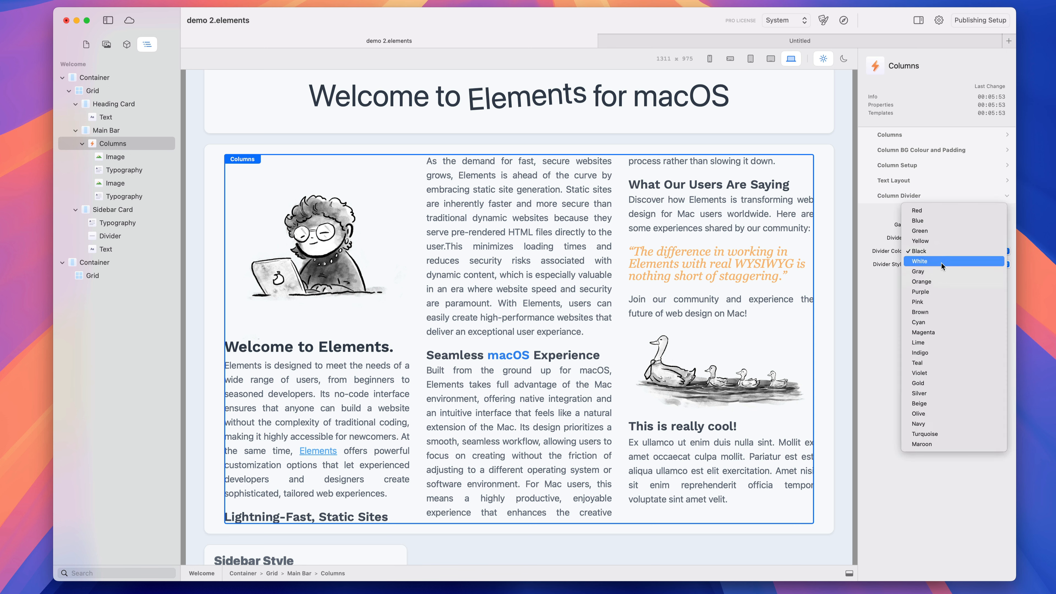
left_click(917, 210)
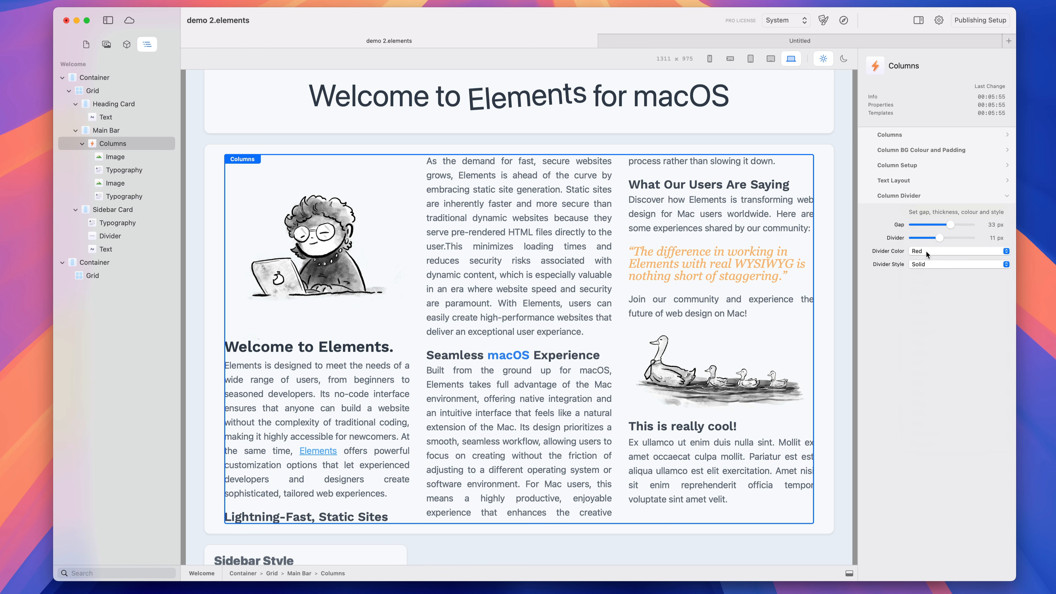
Step: Keep the divider style Solid and thin the divider width to about 4 px
left_click(958, 263)
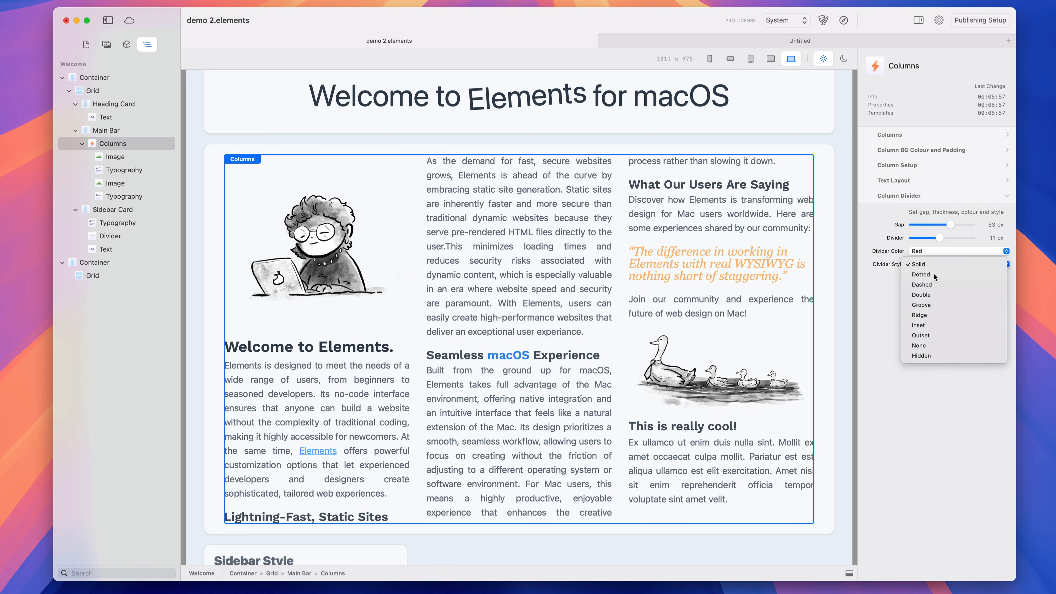
left_click(917, 264)
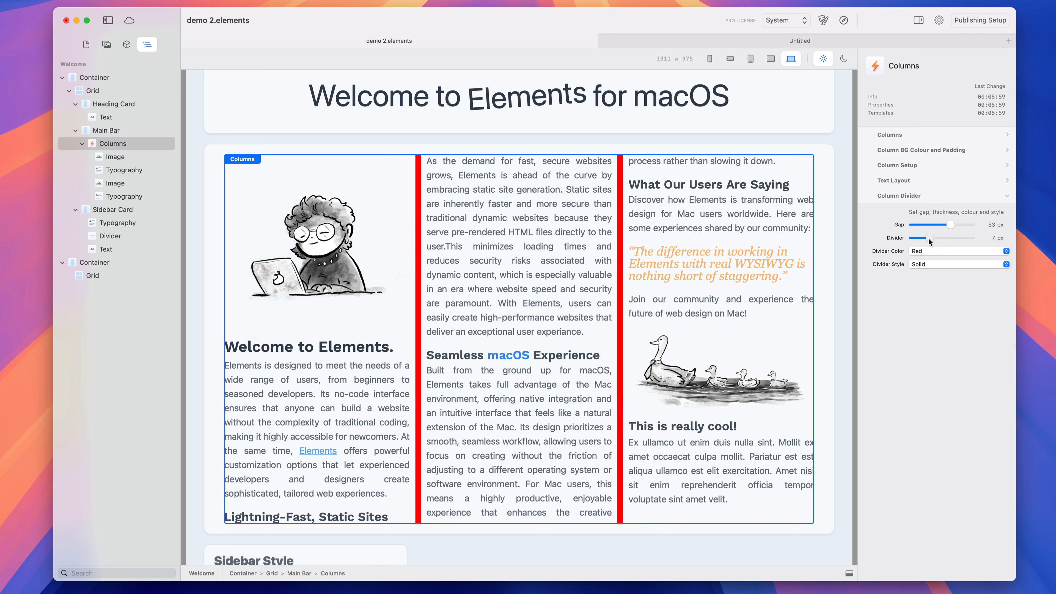
left_click_drag(928, 237, 917, 238)
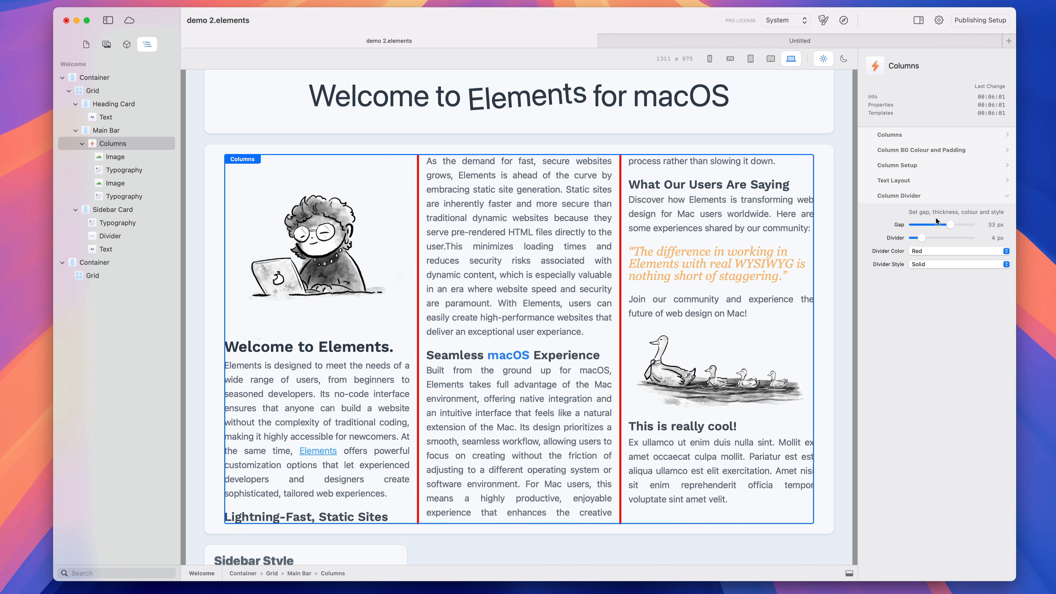
left_click_drag(948, 224, 942, 224)
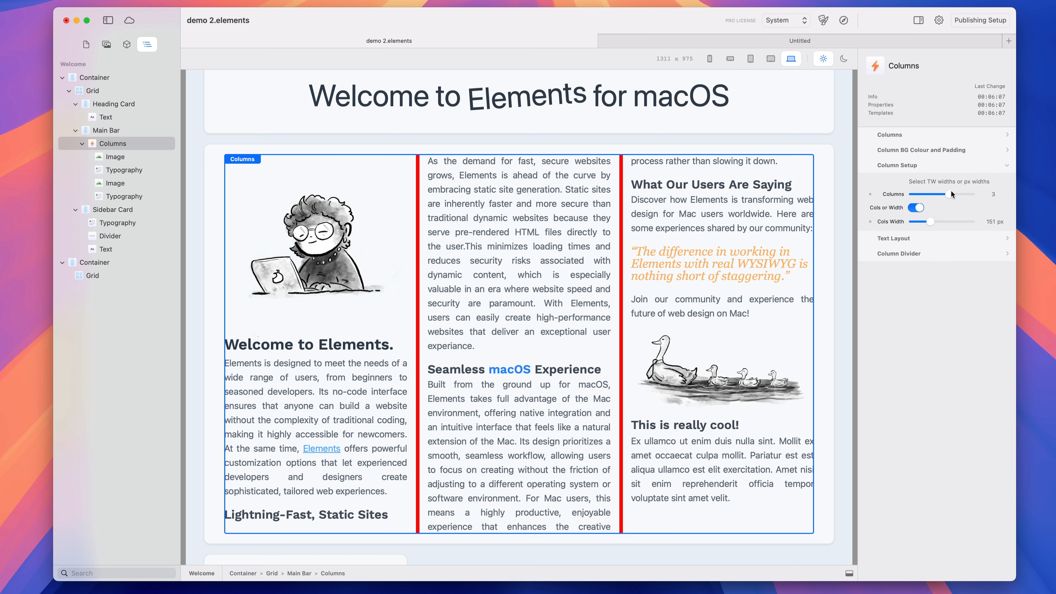
Step: Slide the column count up to six, then back to three
left_click_drag(931, 194, 951, 194)
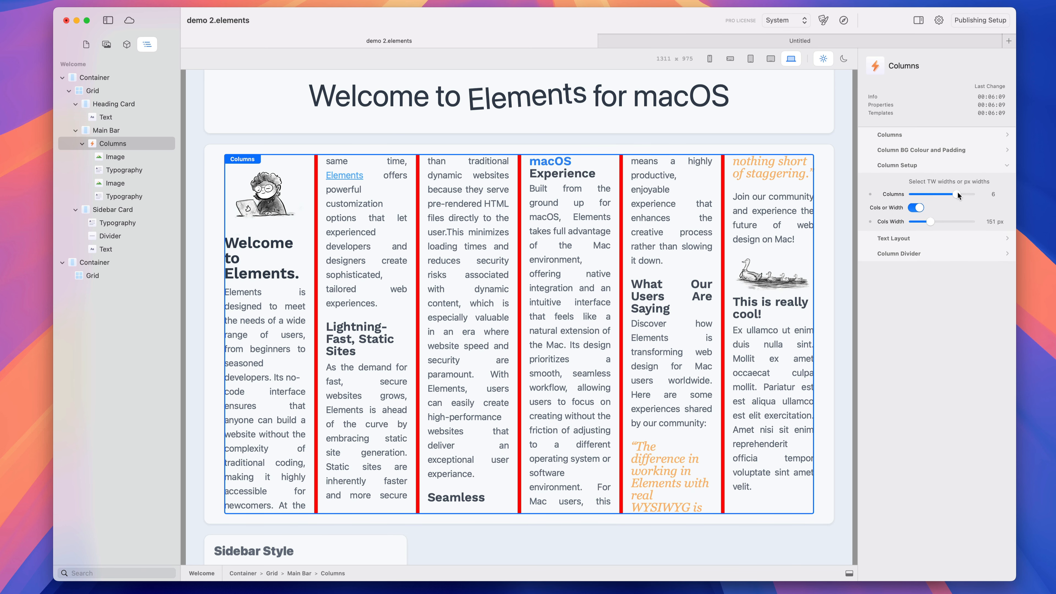
left_click_drag(949, 194, 935, 194)
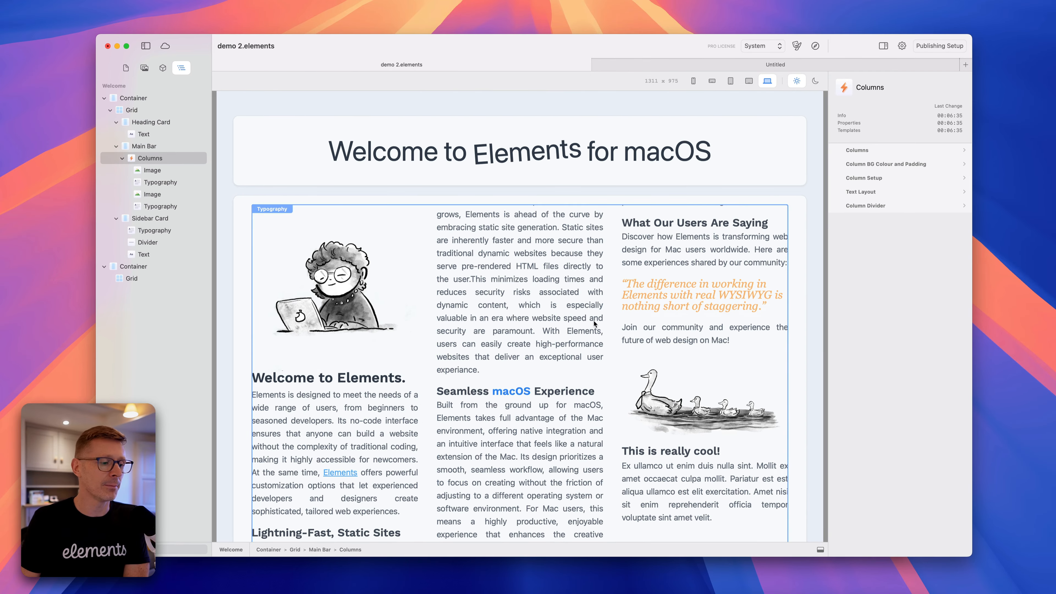
scroll("down", 3)
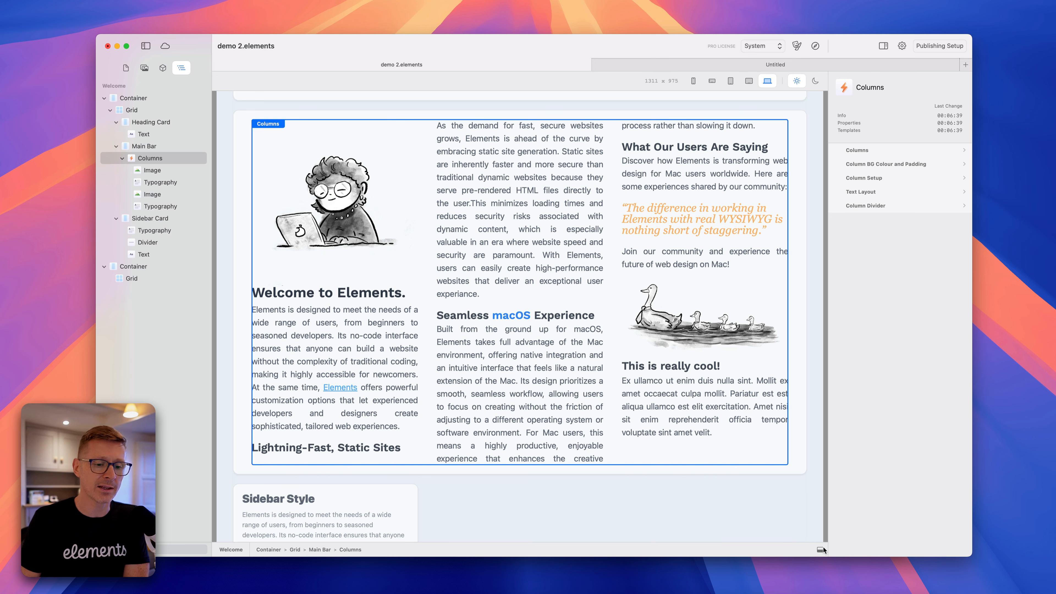
left_click(821, 550)
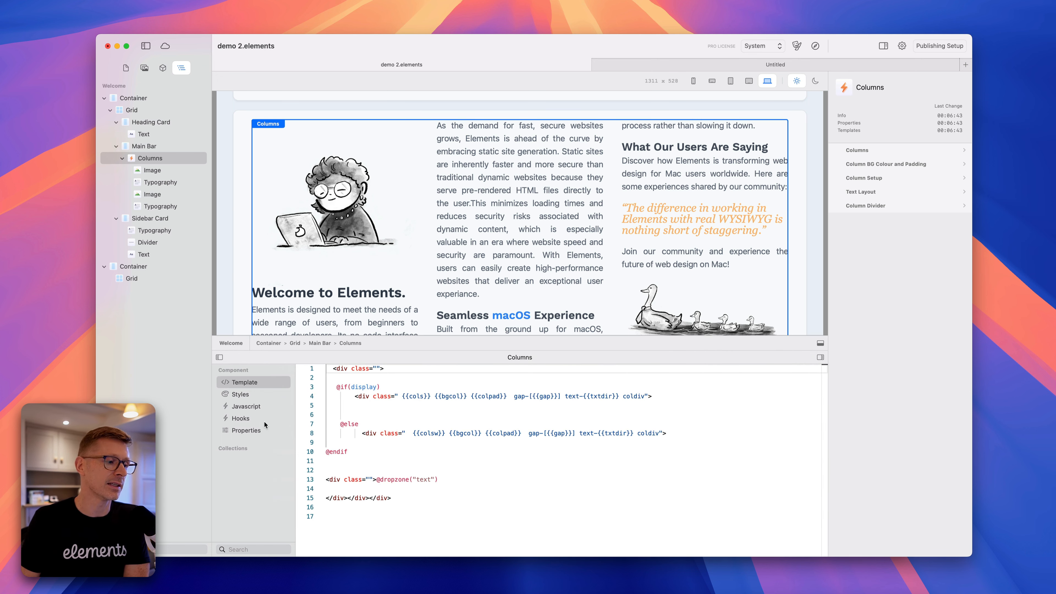
left_click(246, 430)
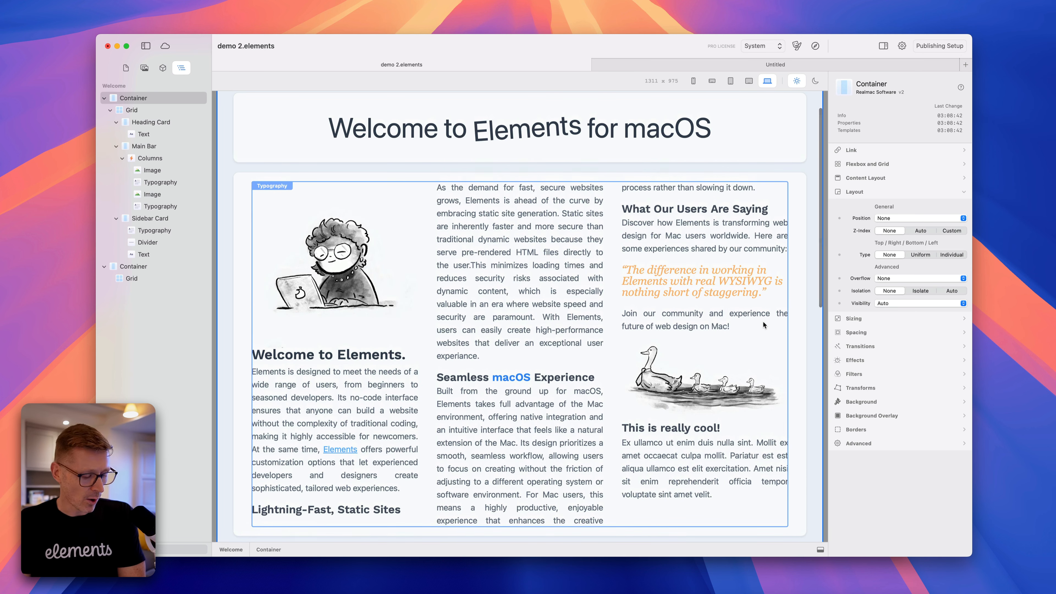
scroll("down", 3)
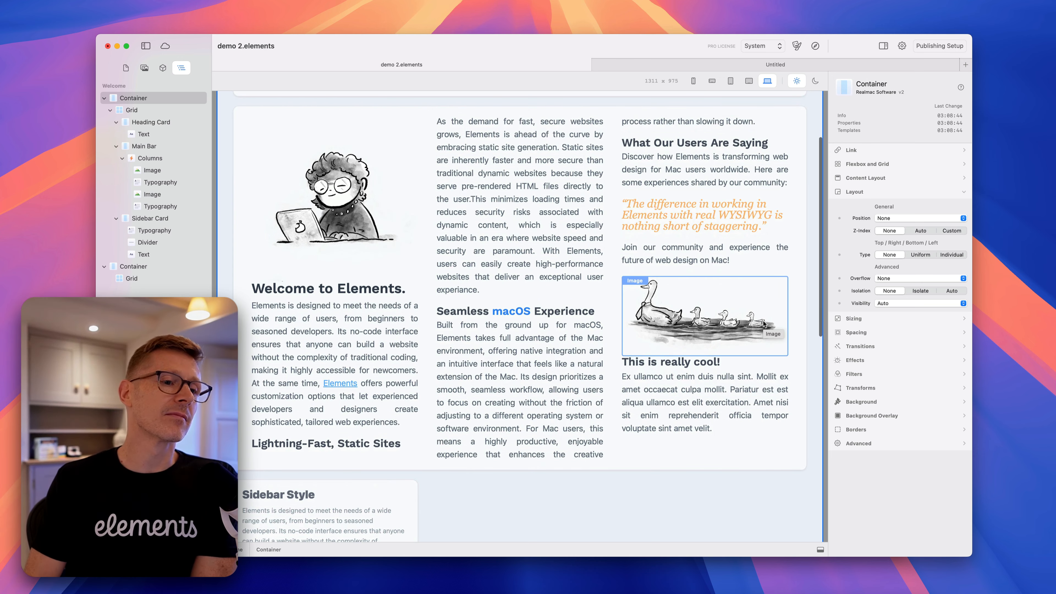